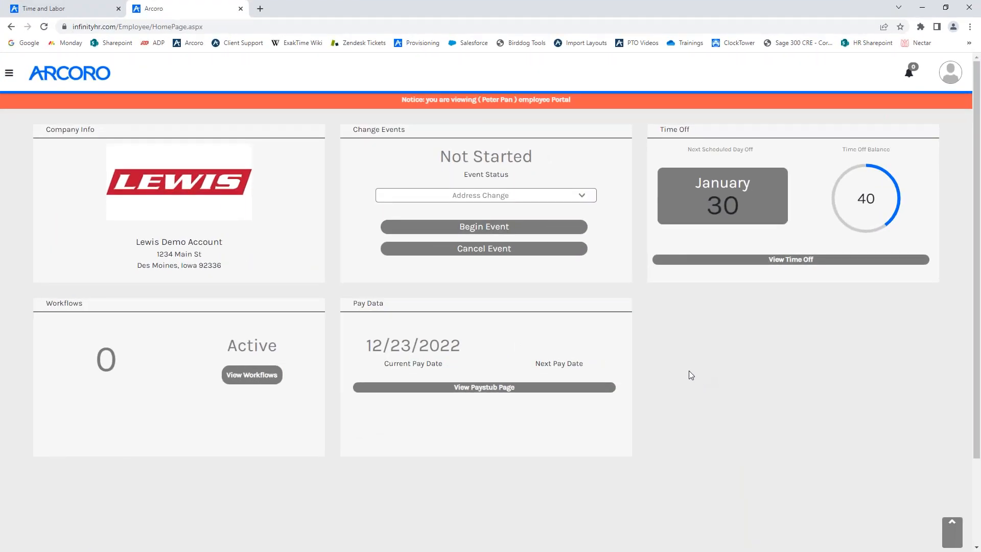
{"action": "mouse_move", "coordinate": [522, 349]}
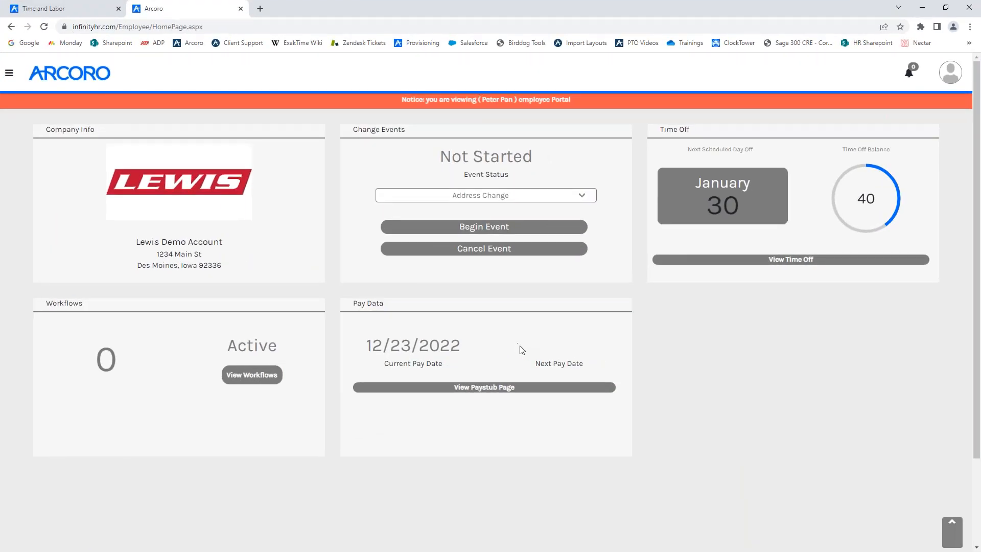
{"action": "mouse_move", "coordinate": [516, 315]}
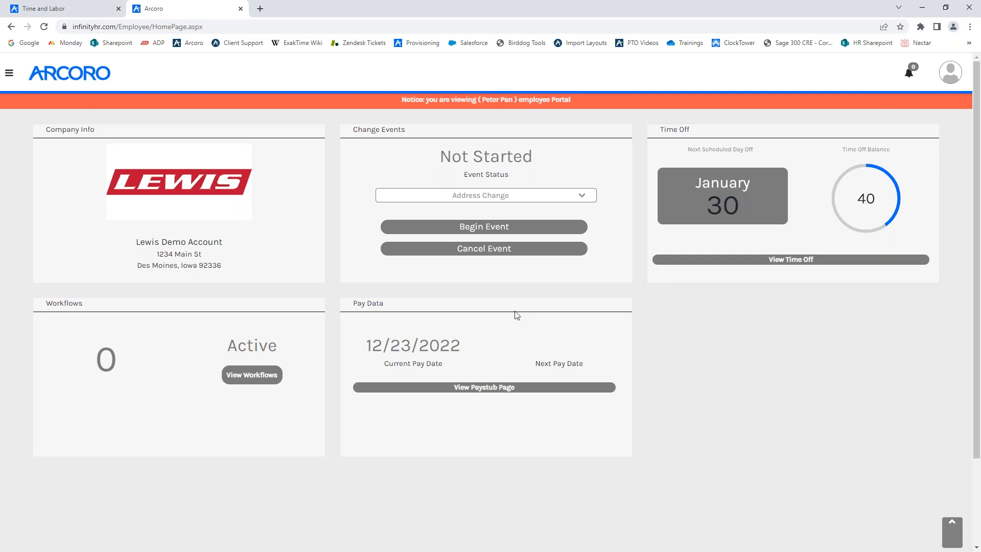
{"action": "mouse_move", "coordinate": [695, 150]}
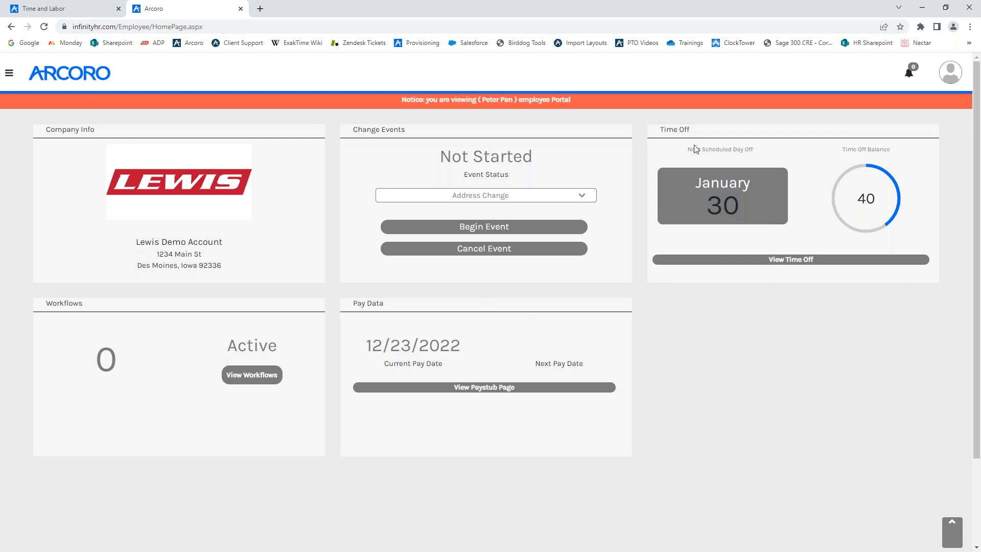
{"action": "mouse_move", "coordinate": [829, 206]}
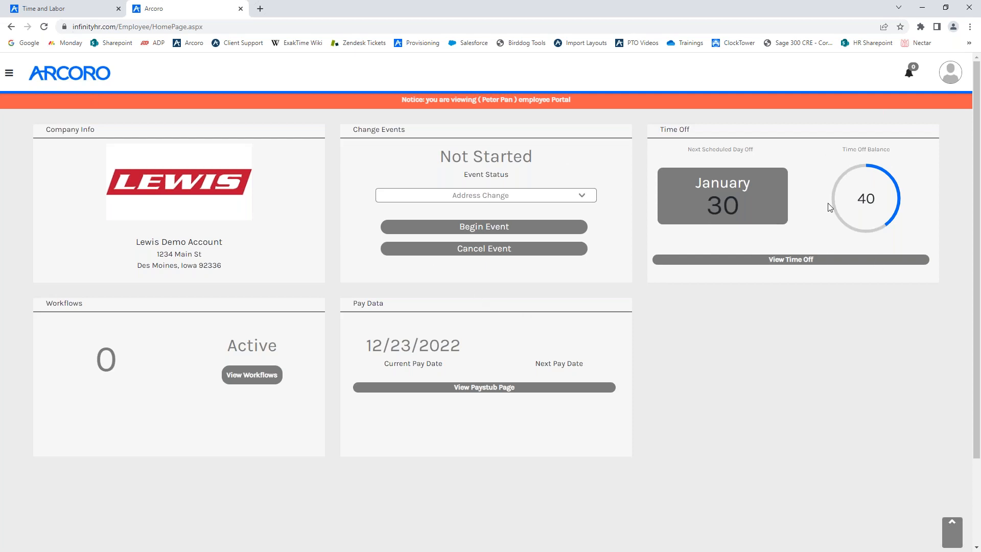
{"action": "mouse_move", "coordinate": [858, 182]}
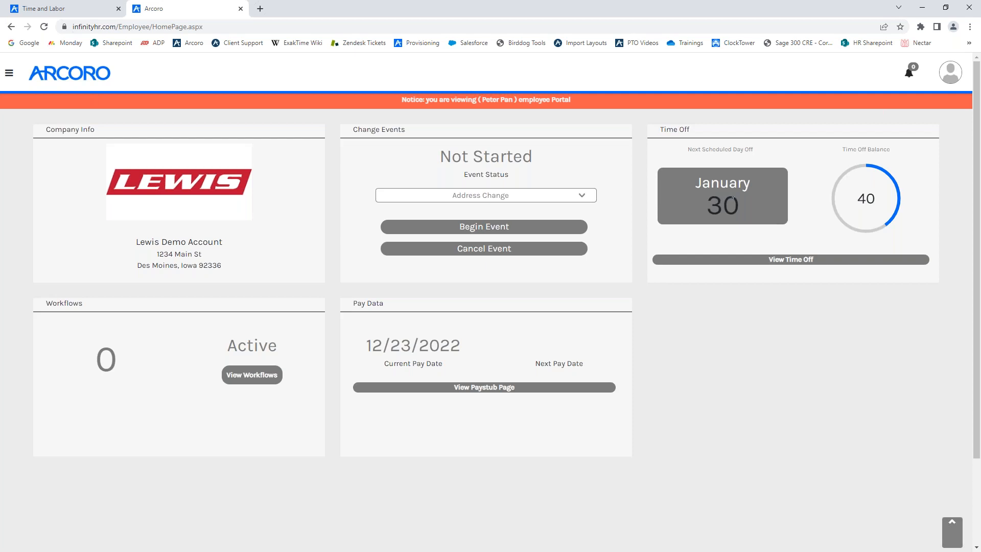
{"action": "mouse_move", "coordinate": [861, 178]}
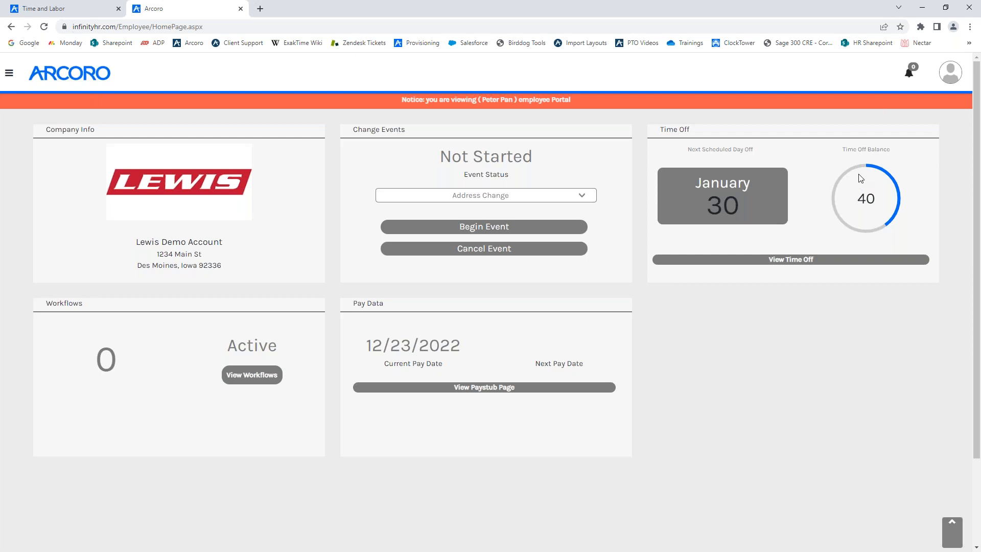
{"action": "mouse_move", "coordinate": [833, 172]}
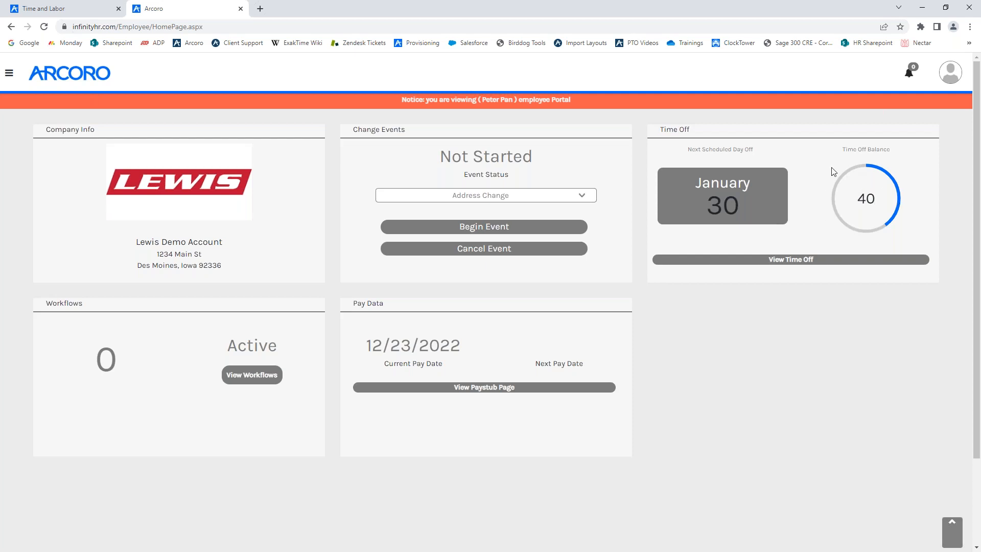
{"action": "mouse_move", "coordinate": [767, 193]}
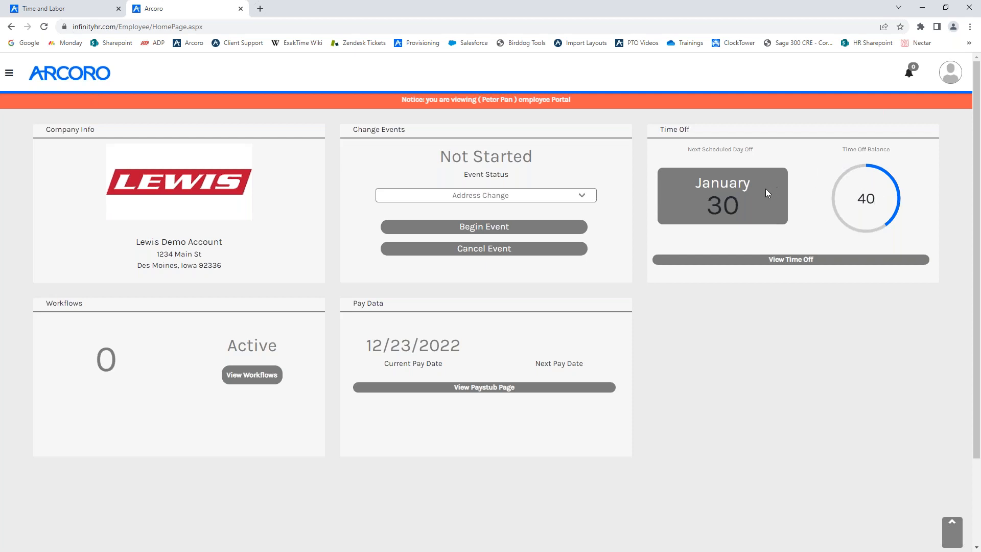
{"action": "mouse_move", "coordinate": [789, 258]}
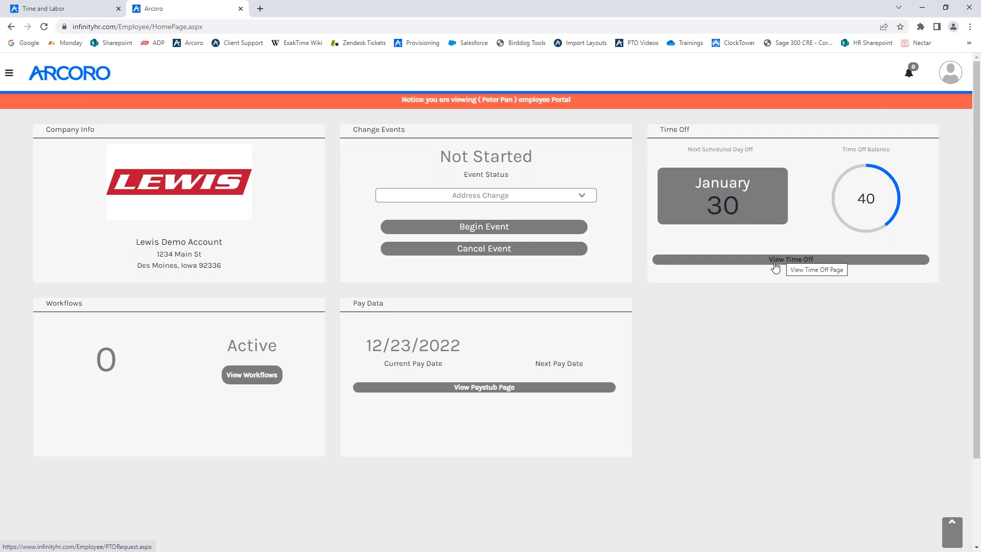
Review time off summary, detail and request tabs, ending on holidays listing January 30
{"action": "left_click", "coordinate": [790, 259]}
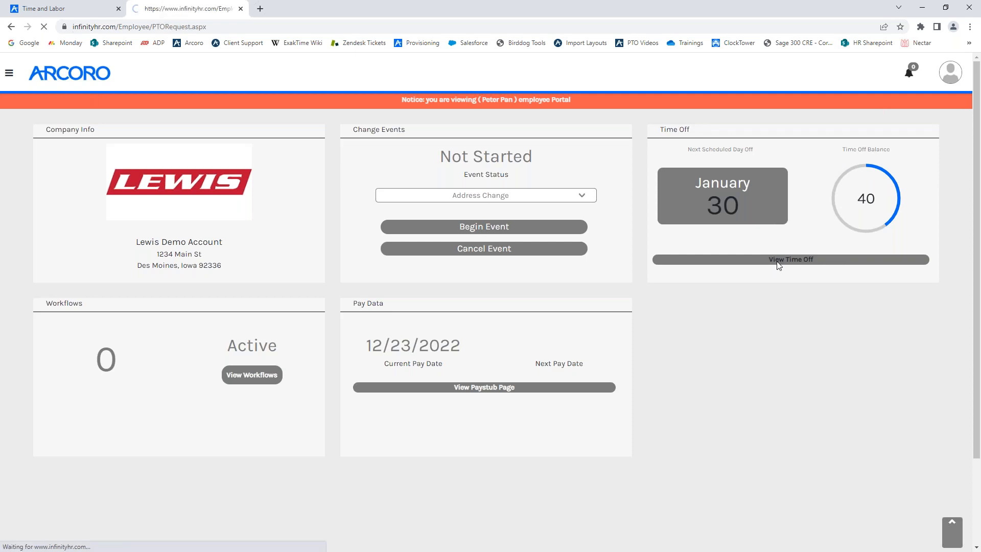
{"action": "left_click", "coordinate": [791, 259]}
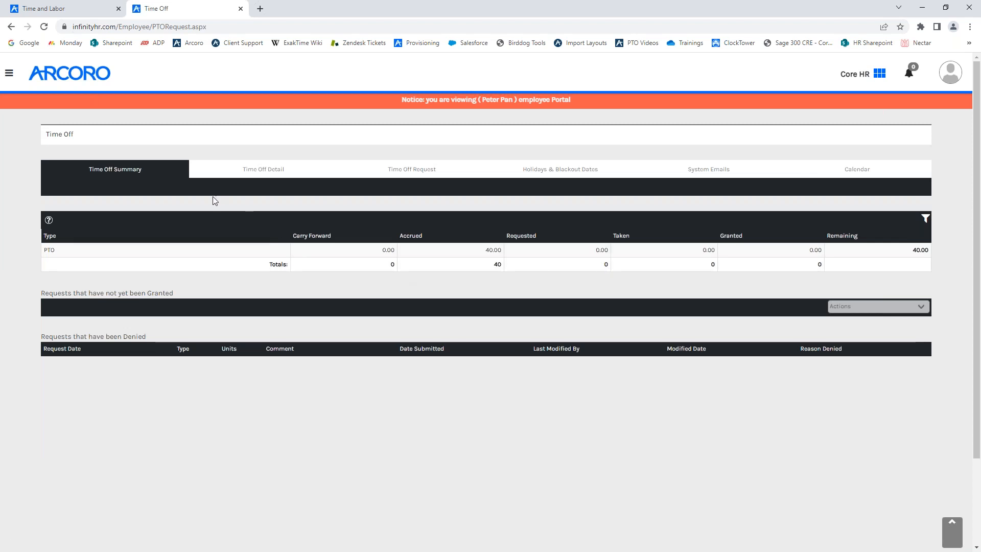
{"action": "mouse_move", "coordinate": [159, 206]}
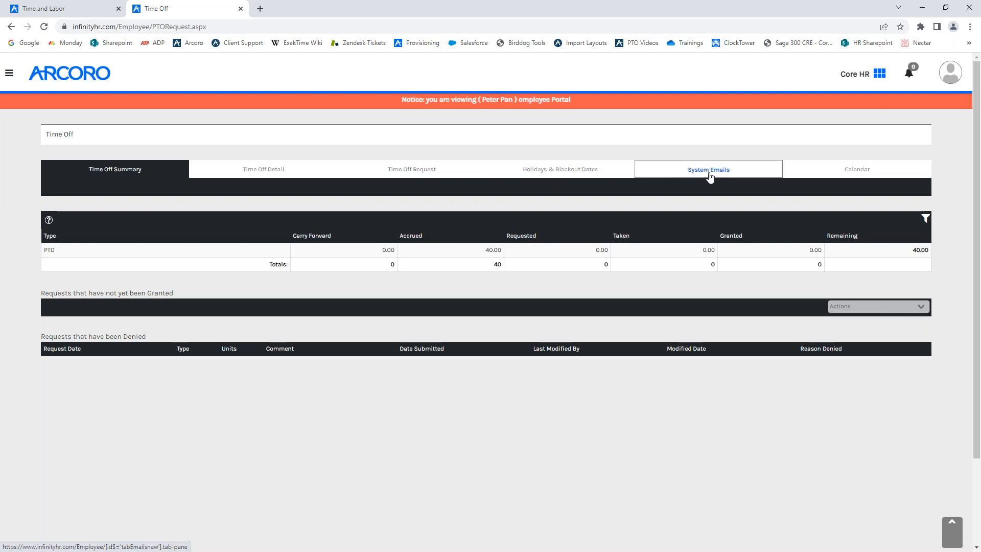
{"action": "mouse_move", "coordinate": [156, 236]}
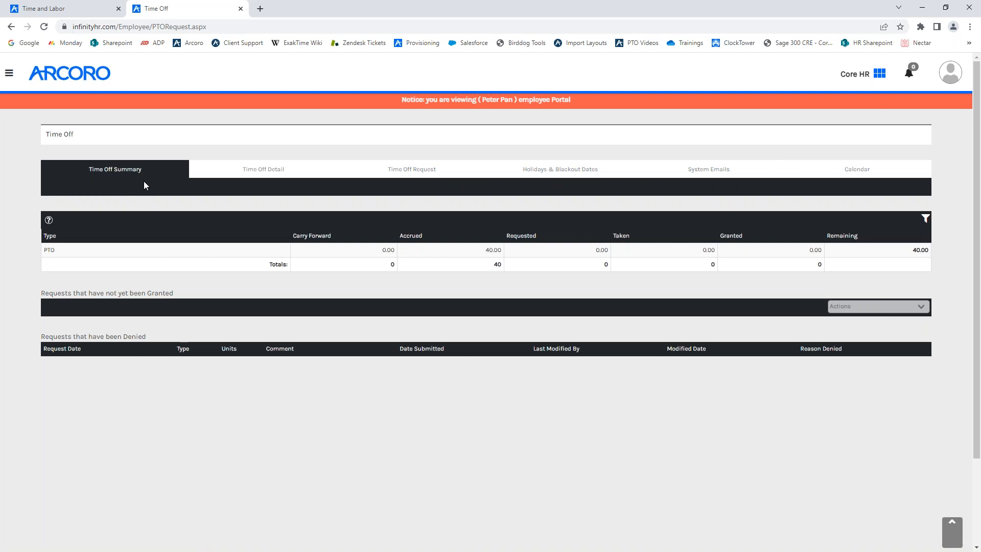
{"action": "mouse_move", "coordinate": [172, 198]}
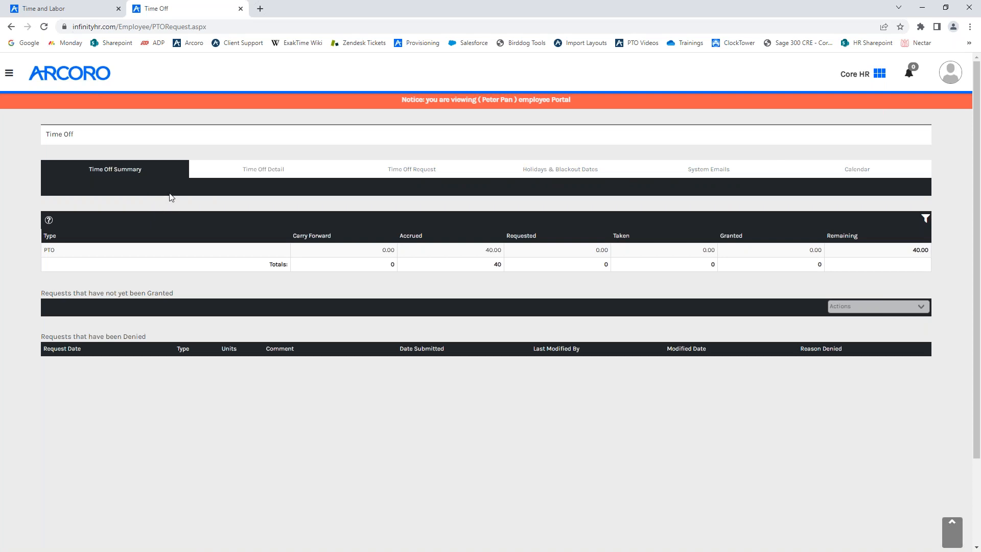
{"action": "mouse_move", "coordinate": [262, 169]}
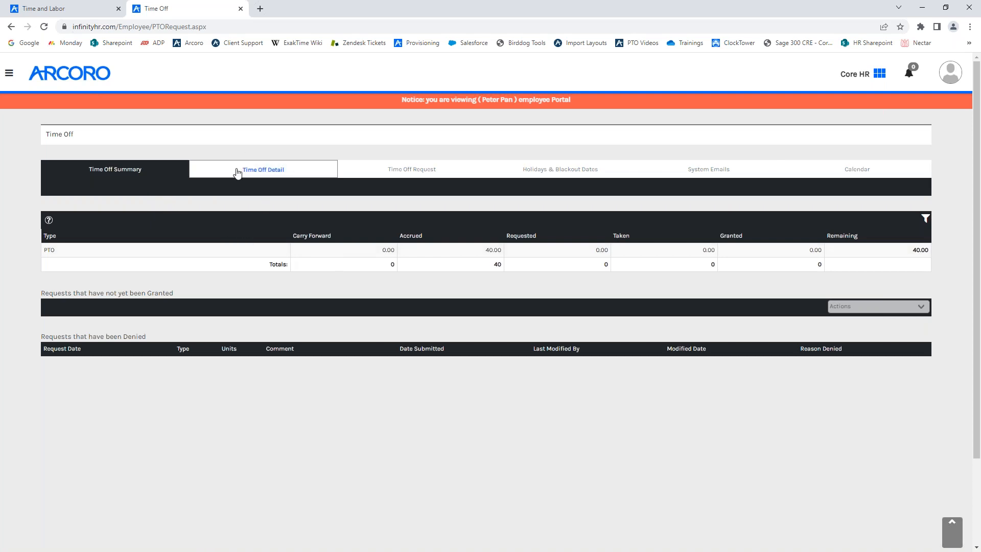
{"action": "left_click", "coordinate": [262, 169]}
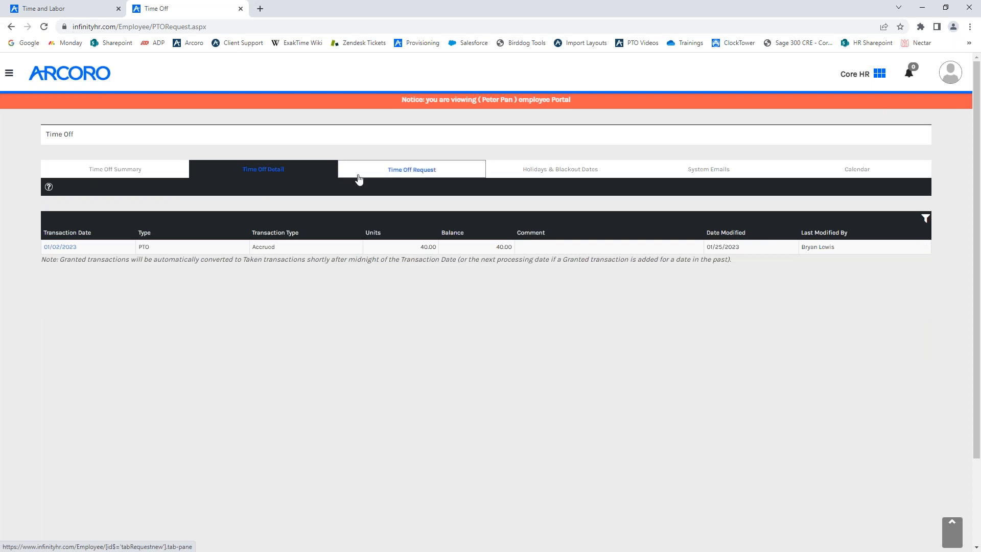
{"action": "left_click", "coordinate": [410, 169]}
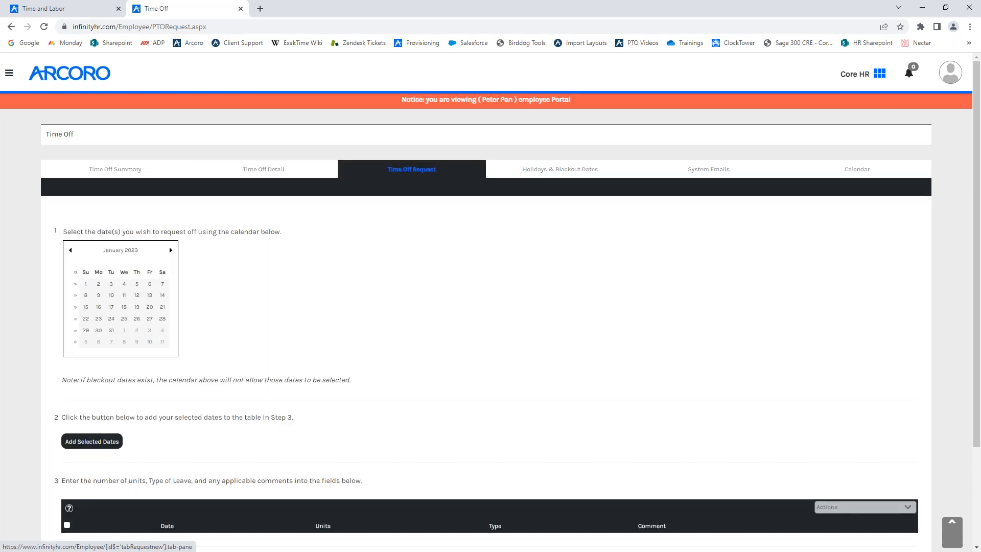
{"action": "mouse_move", "coordinate": [424, 177]}
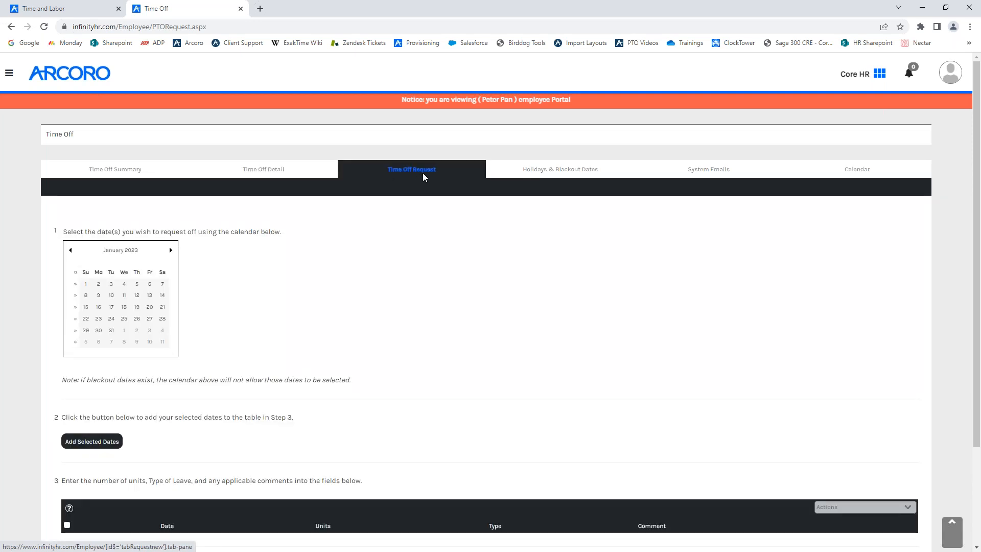
{"action": "mouse_move", "coordinate": [419, 245]}
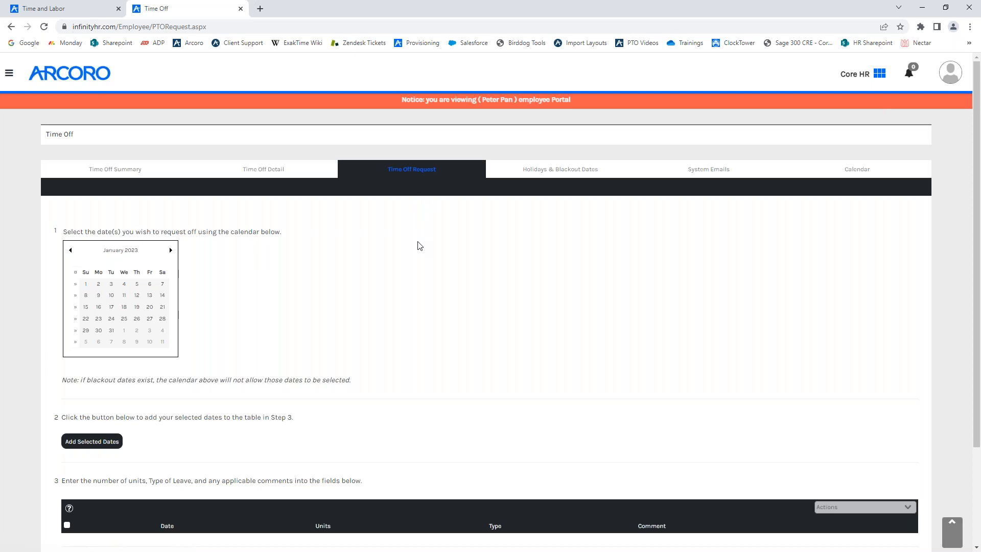
{"action": "left_click", "coordinate": [558, 169]}
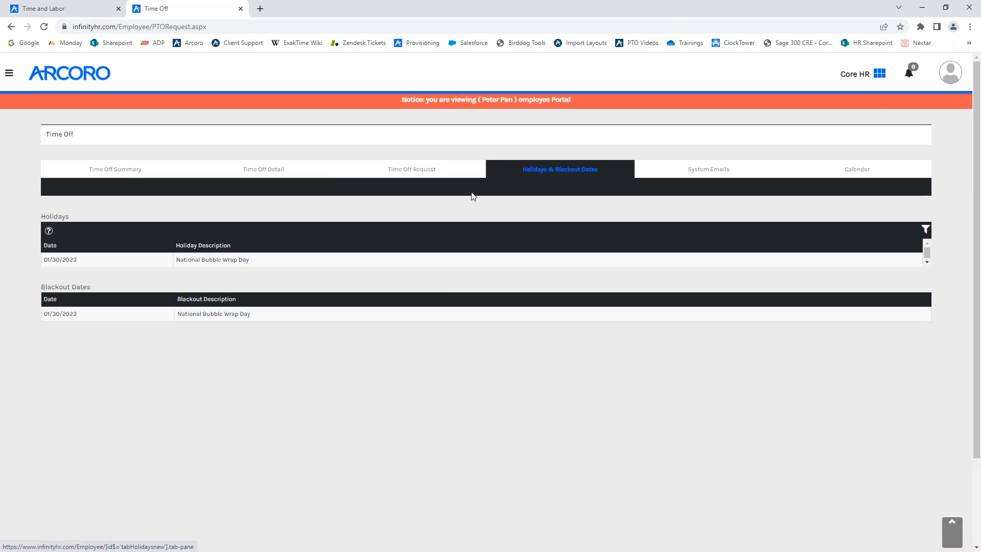
{"action": "mouse_move", "coordinate": [347, 251]}
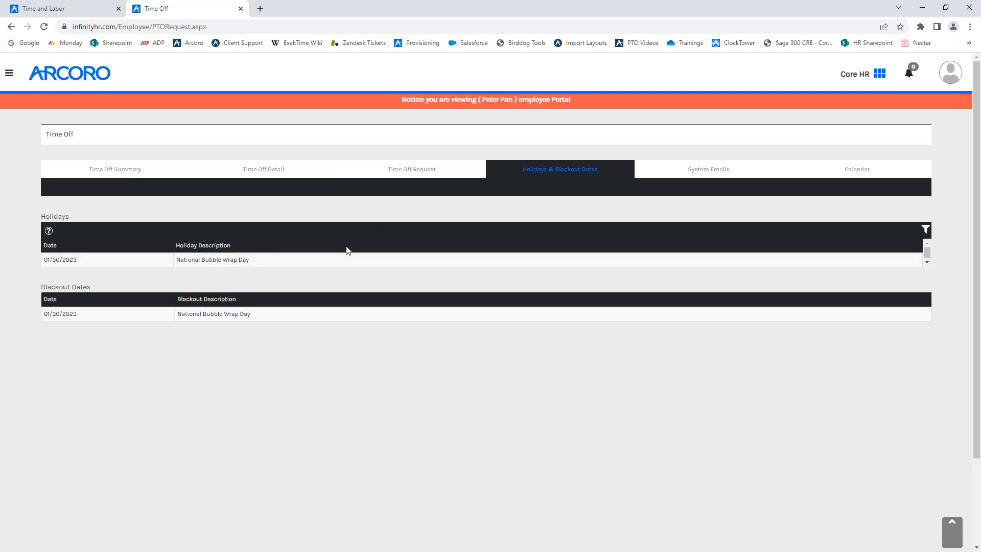
{"action": "mouse_move", "coordinate": [266, 281]}
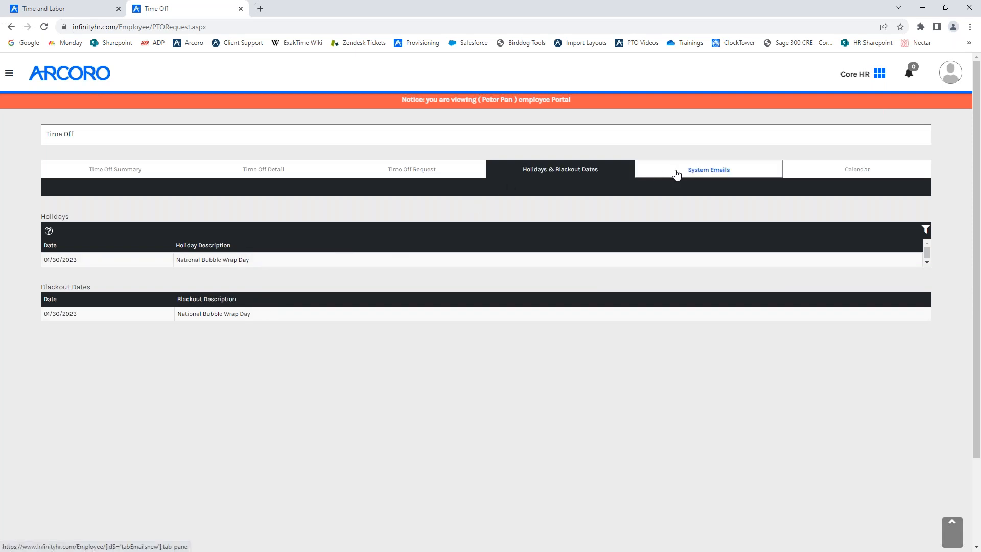
Check the system emails, then show the January 2022 team calendar for all time-off types
{"action": "left_click", "coordinate": [708, 169]}
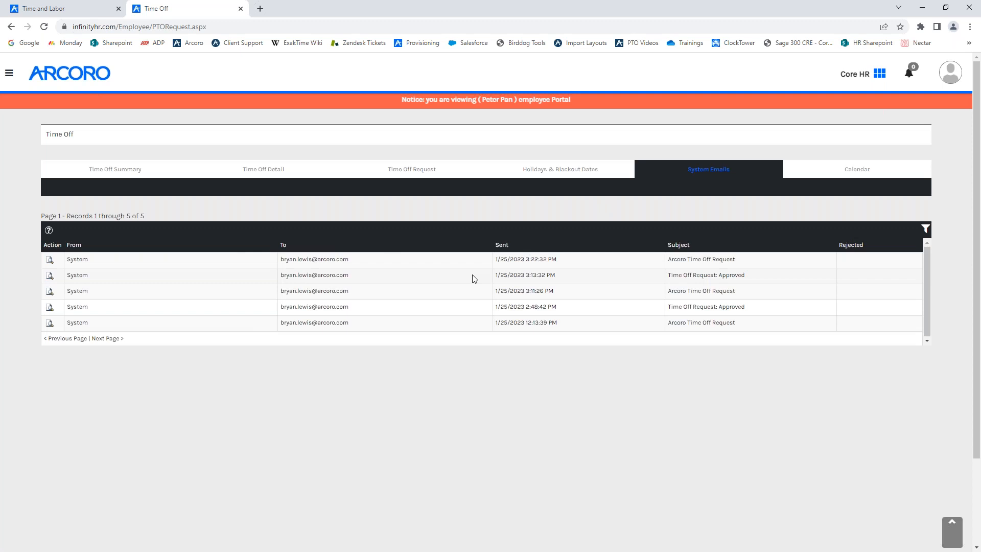
{"action": "mouse_move", "coordinate": [631, 292]}
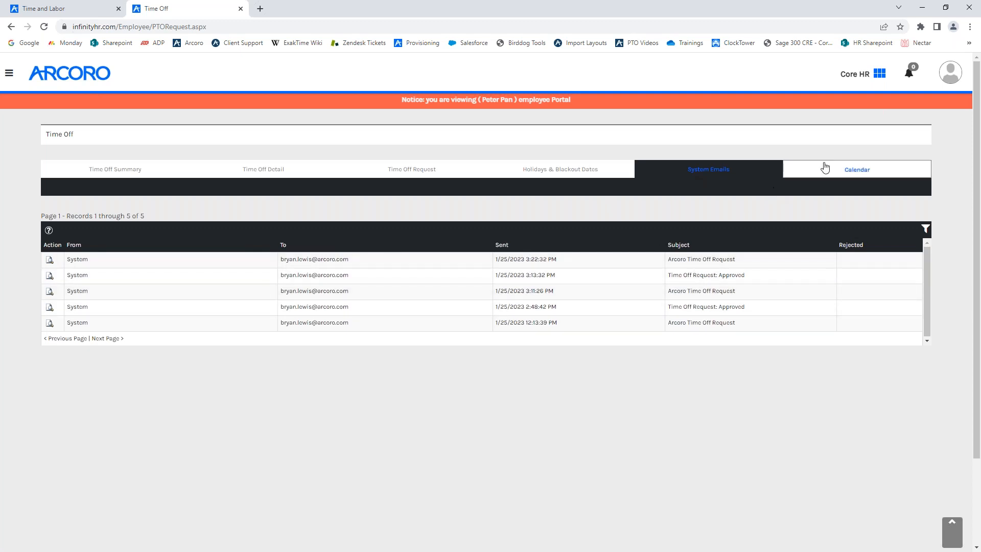
{"action": "left_click", "coordinate": [856, 169]}
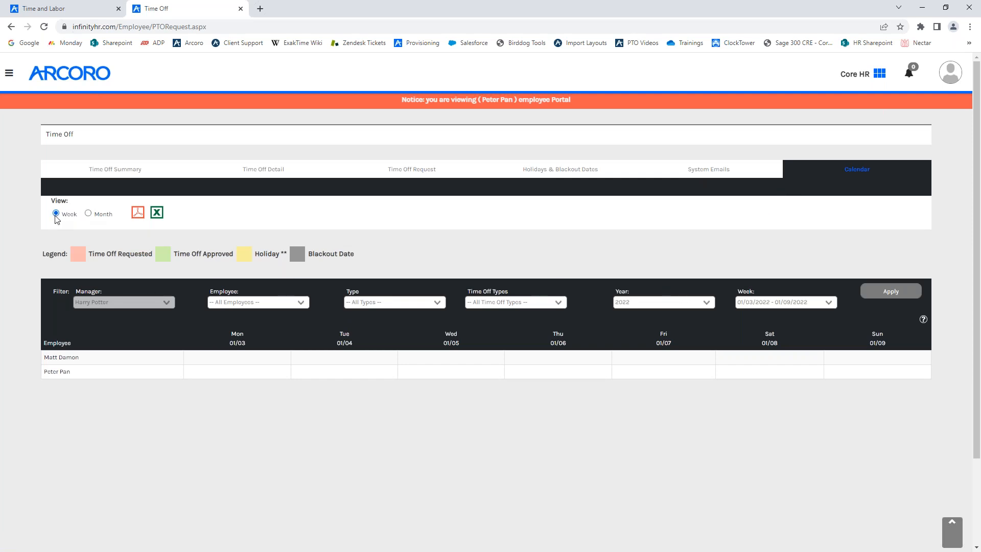
{"action": "mouse_move", "coordinate": [122, 306]}
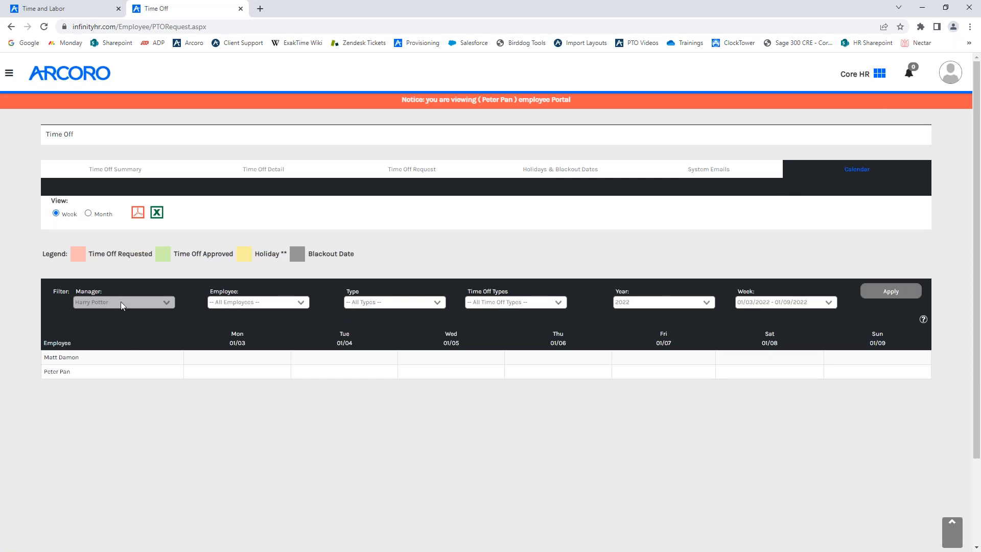
{"action": "mouse_move", "coordinate": [378, 304]}
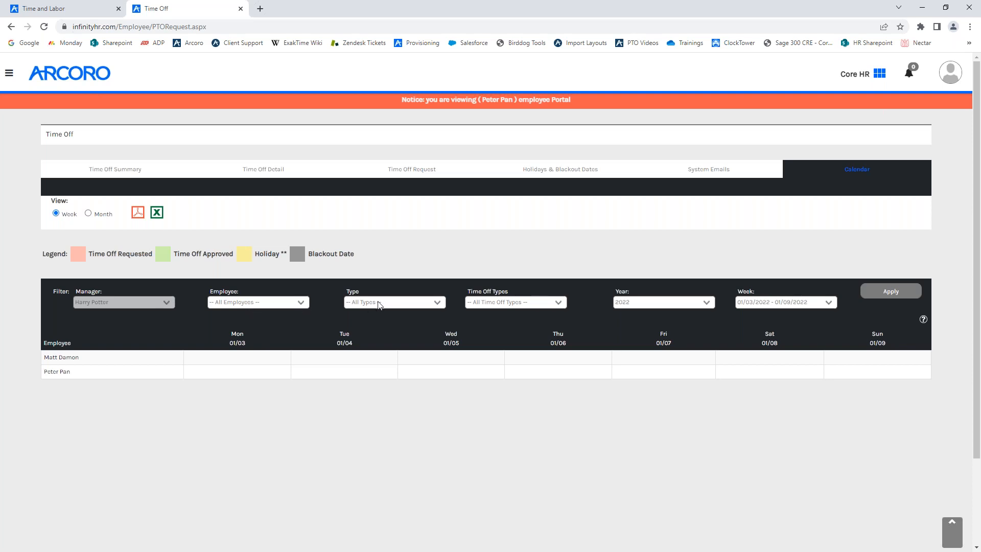
{"action": "left_click", "coordinate": [394, 302]}
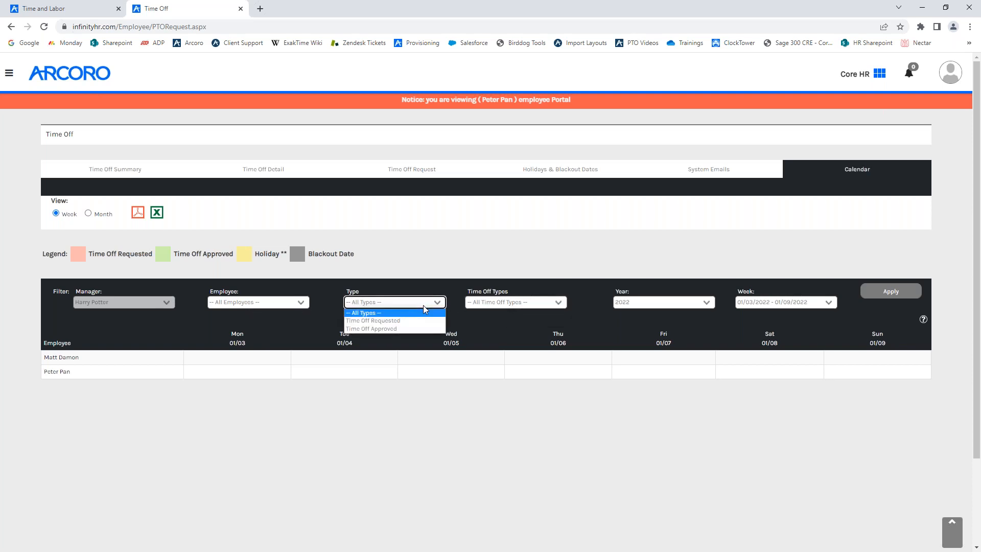
{"action": "left_click", "coordinate": [360, 313]}
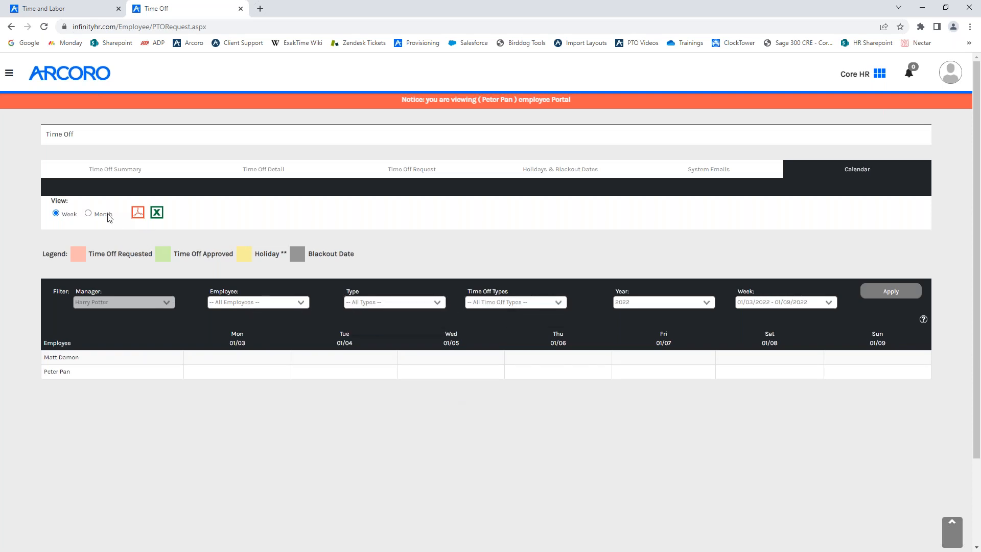
{"action": "left_click", "coordinate": [88, 214]}
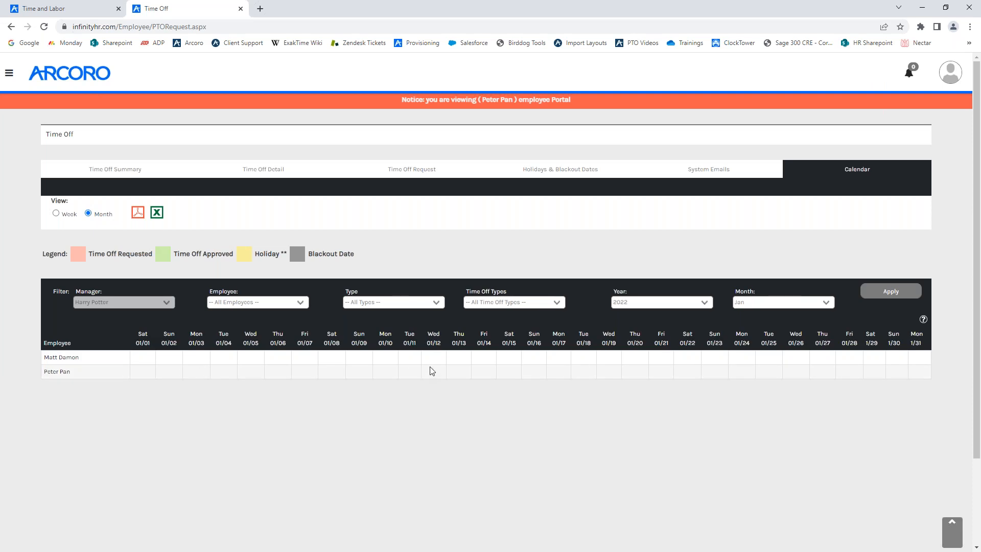
{"action": "mouse_move", "coordinate": [805, 363]}
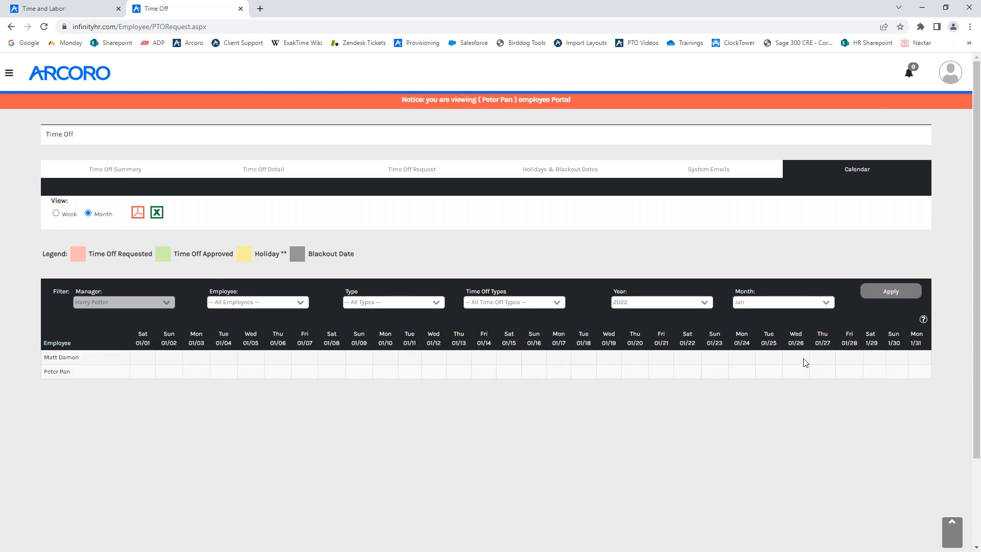
{"action": "mouse_move", "coordinate": [412, 169]}
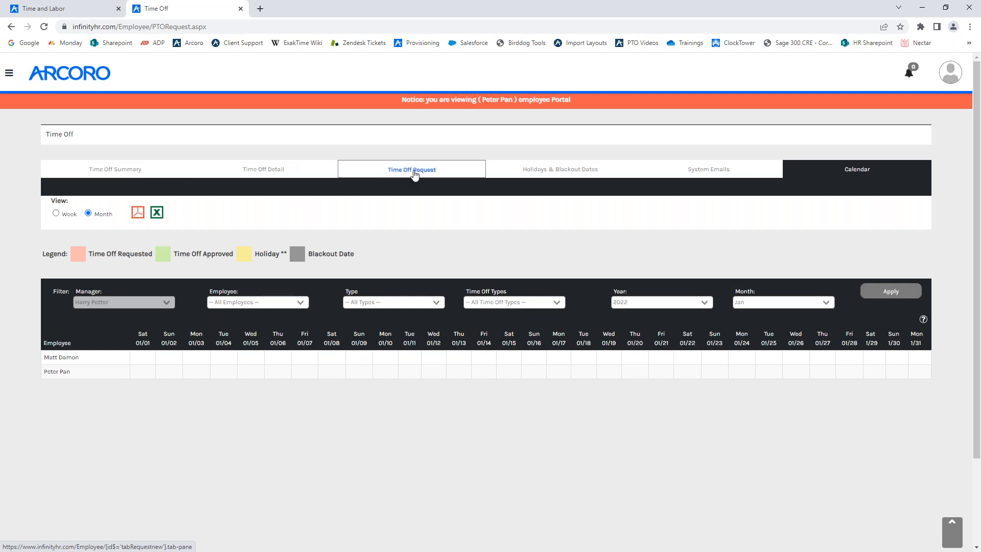
Start a time-off request and pick January 26, 2023 as the day off
{"action": "left_click", "coordinate": [411, 169]}
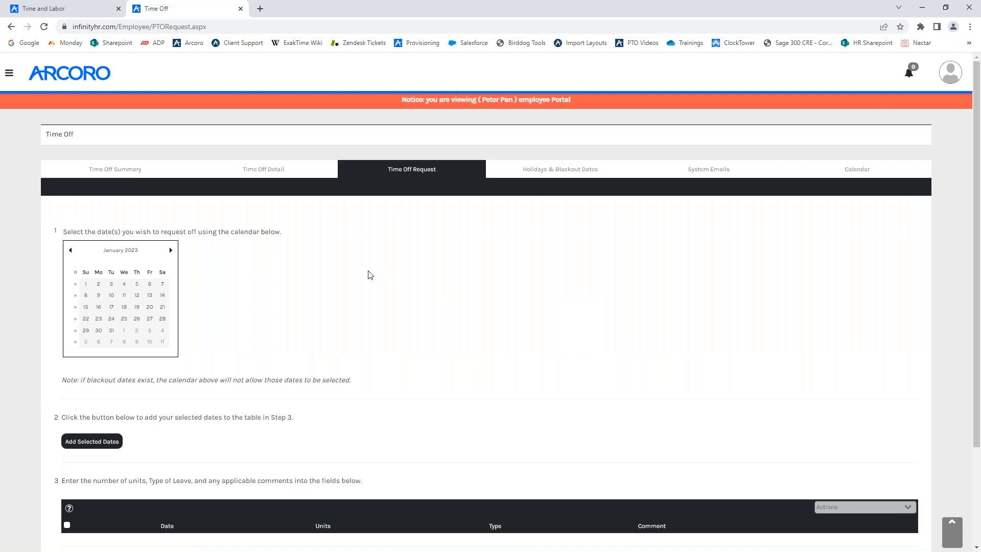
{"action": "mouse_move", "coordinate": [180, 276]}
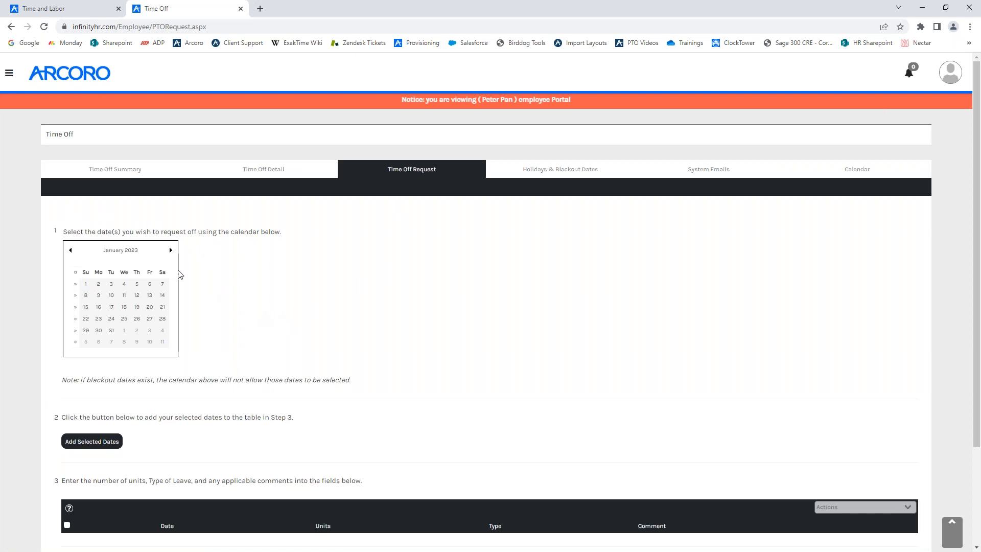
{"action": "mouse_move", "coordinate": [246, 268]}
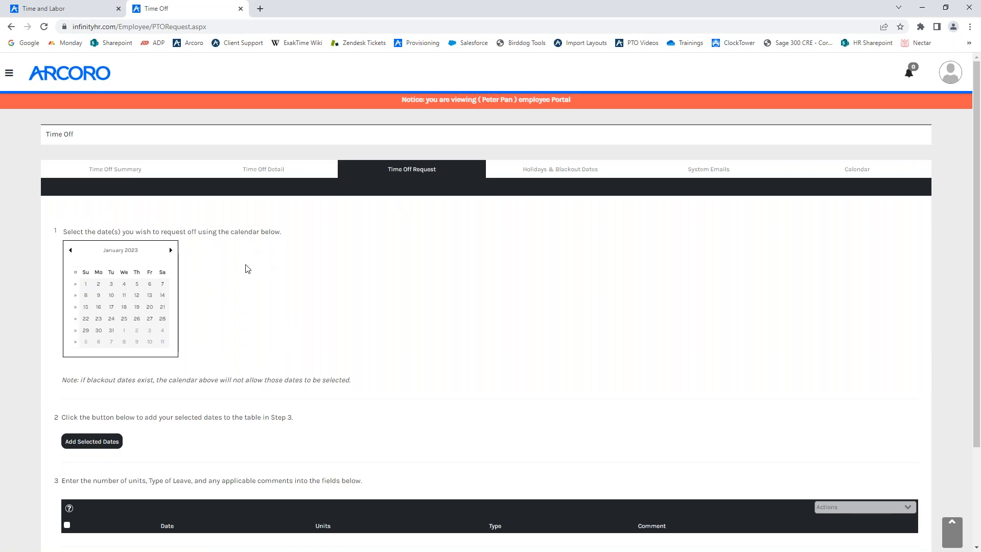
{"action": "mouse_move", "coordinate": [243, 283]}
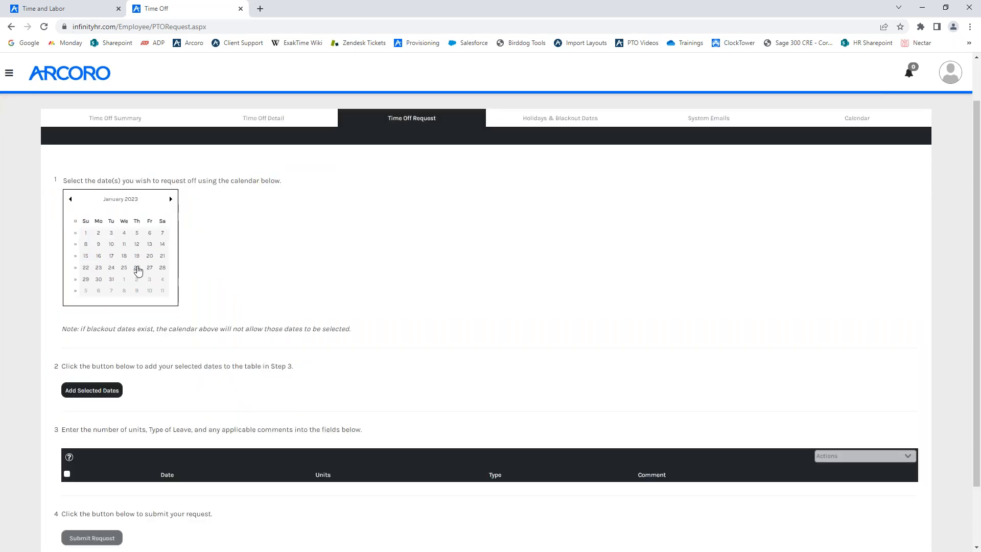
{"action": "left_click", "coordinate": [136, 267]}
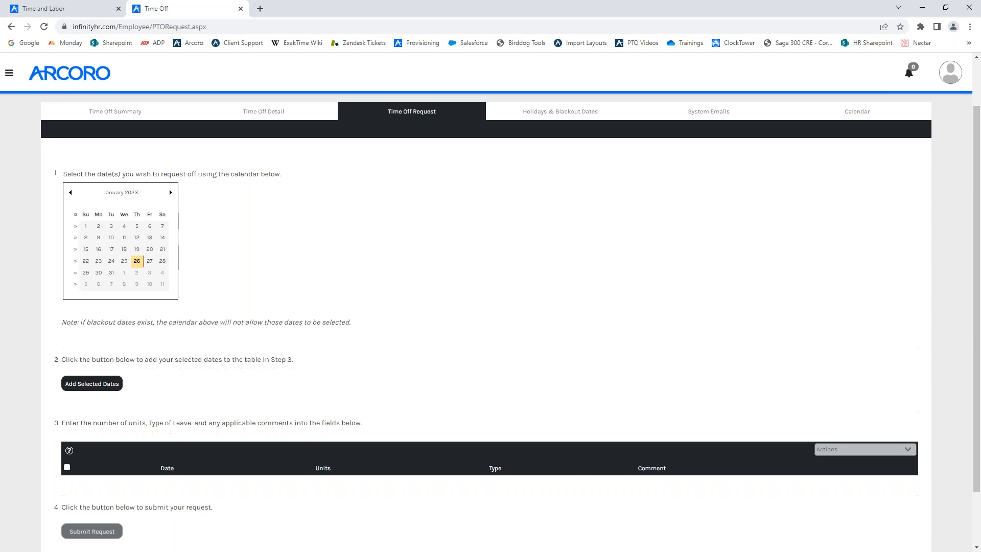
{"action": "scroll", "scroll_direction": "down", "scroll_amount": 3}
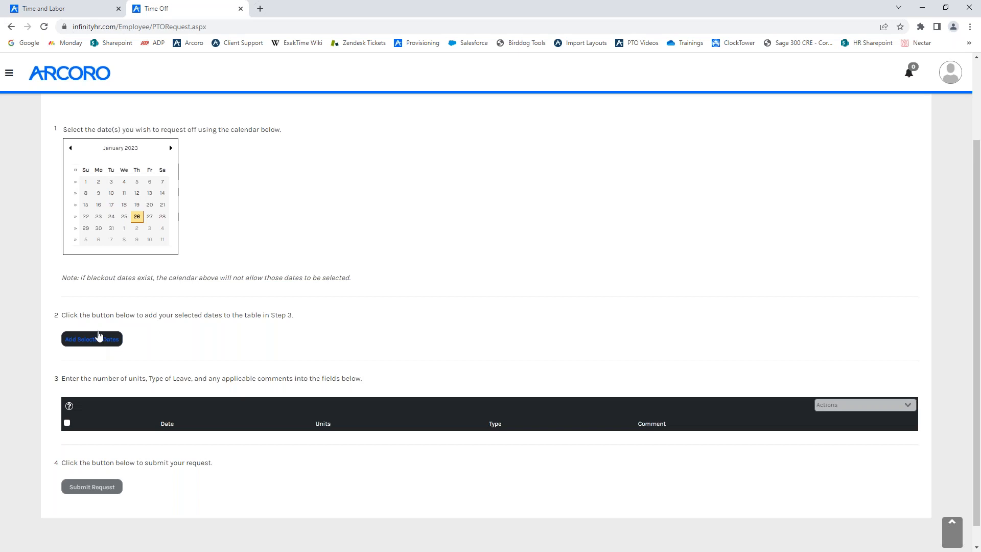
Add the 1/26/2023 row with 8 units, PTO type and comment 'Vacation'
{"action": "left_click", "coordinate": [91, 338]}
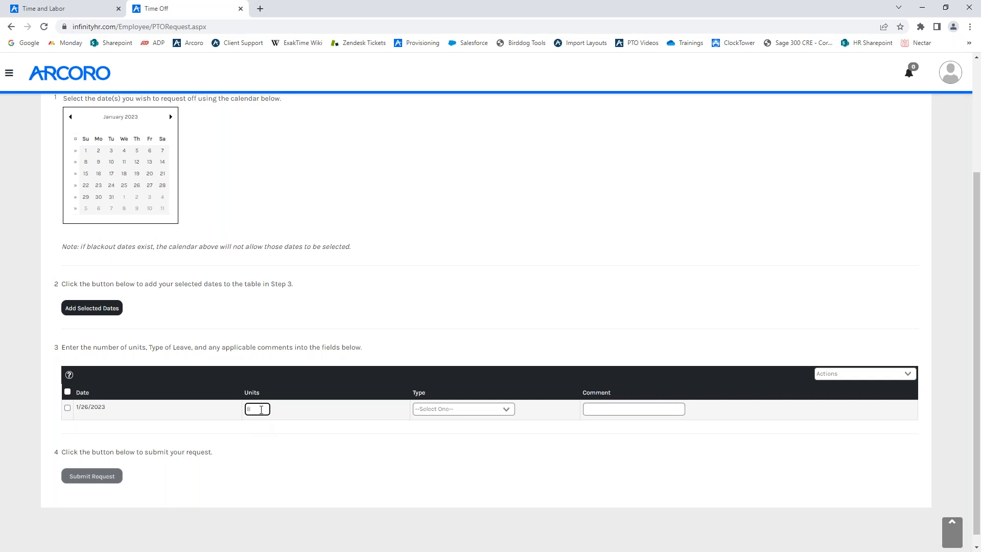
{"action": "double_click", "coordinate": [252, 408]}
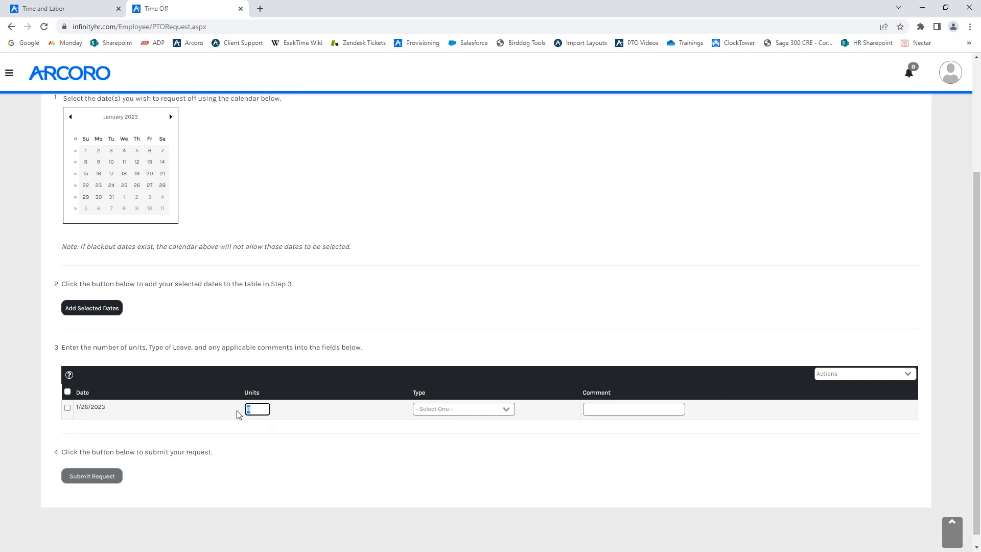
{"action": "type", "text": "4"}
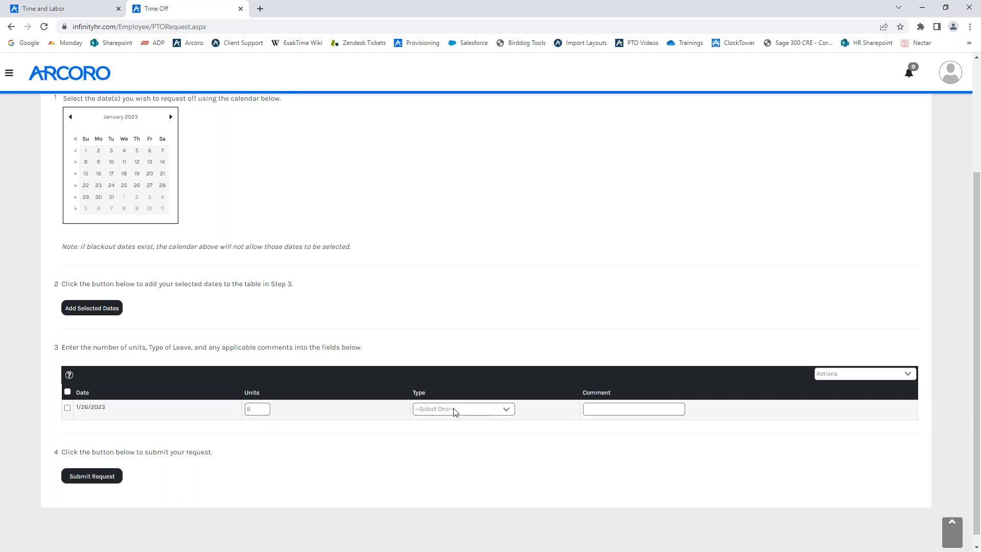
{"action": "left_click", "coordinate": [462, 409]}
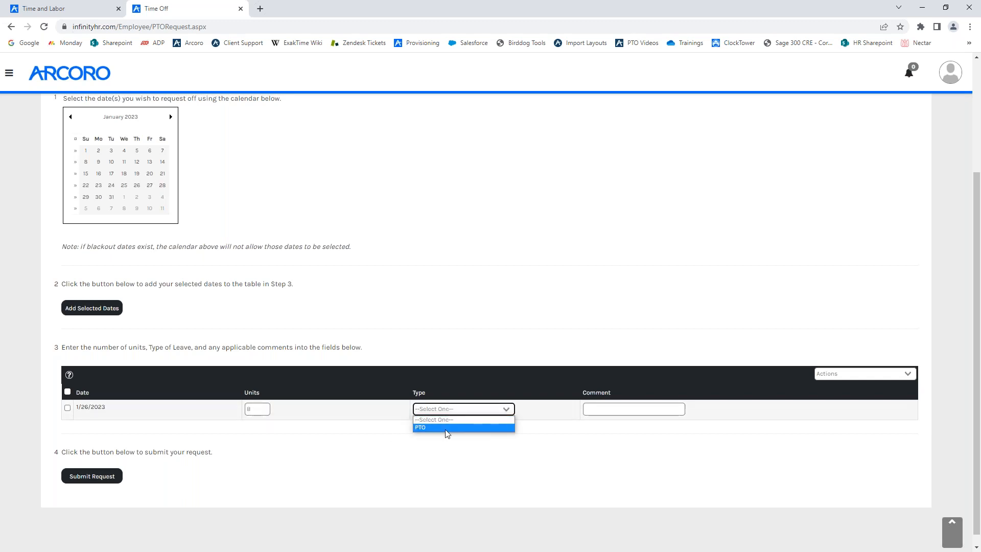
{"action": "left_click", "coordinate": [420, 427]}
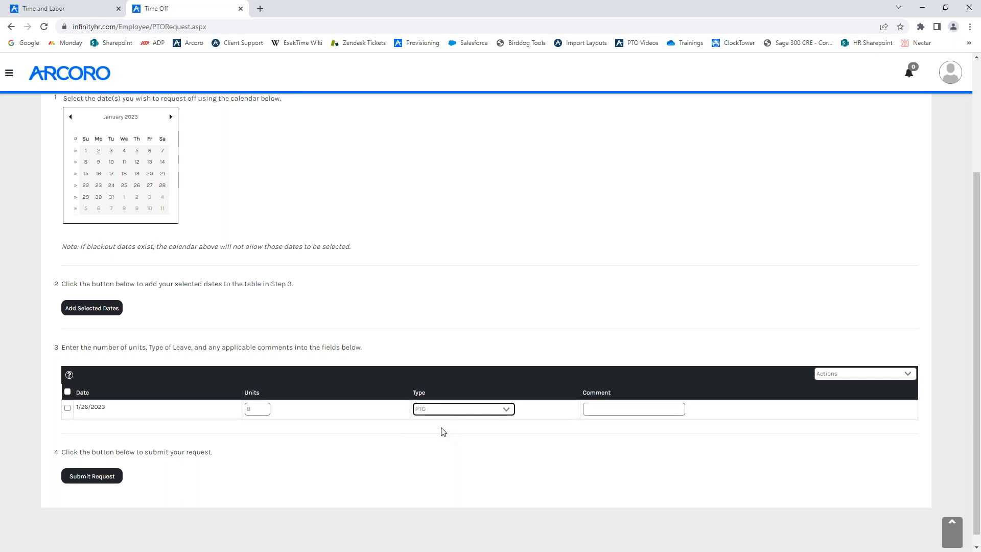
{"action": "left_click", "coordinate": [633, 408]}
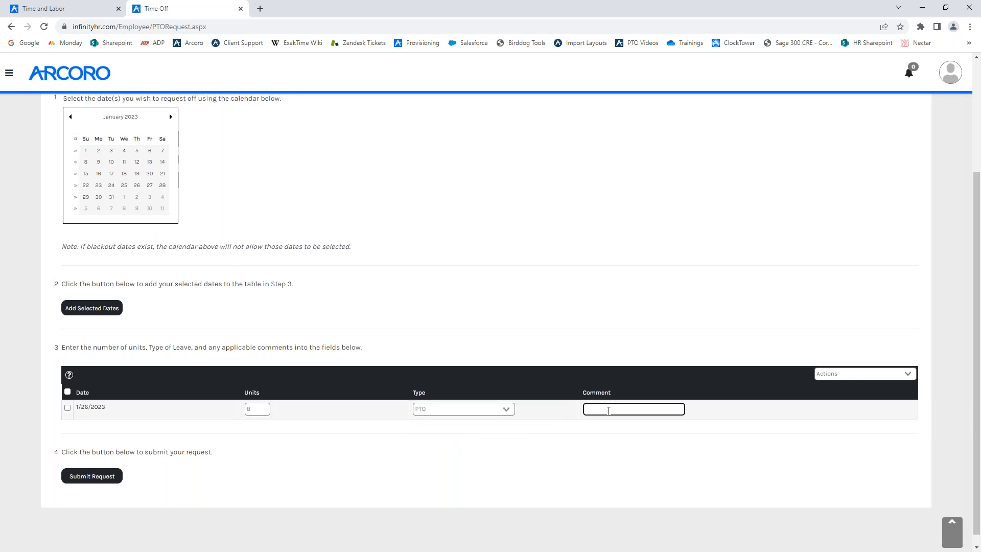
{"action": "type", "text": "Vac"}
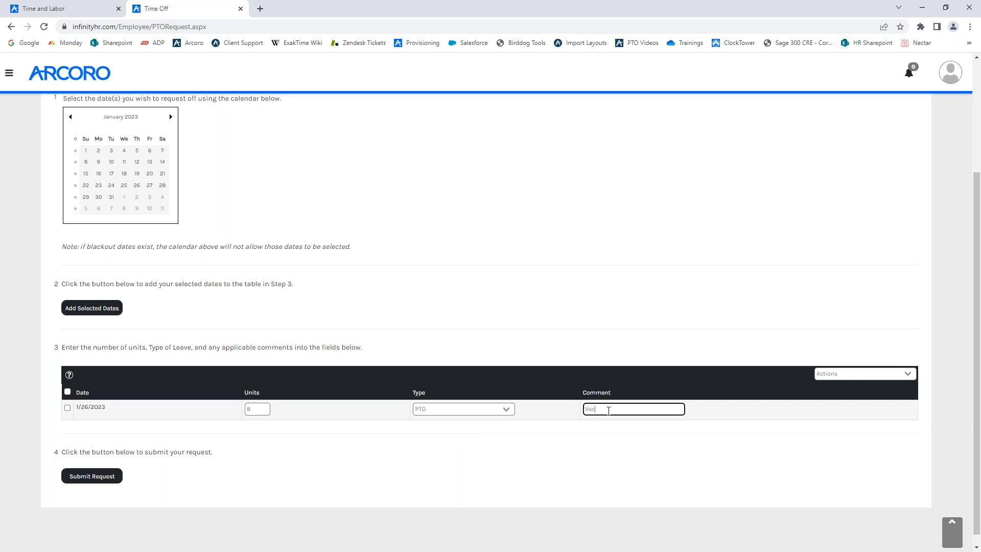
{"action": "type", "text": "Vacation"}
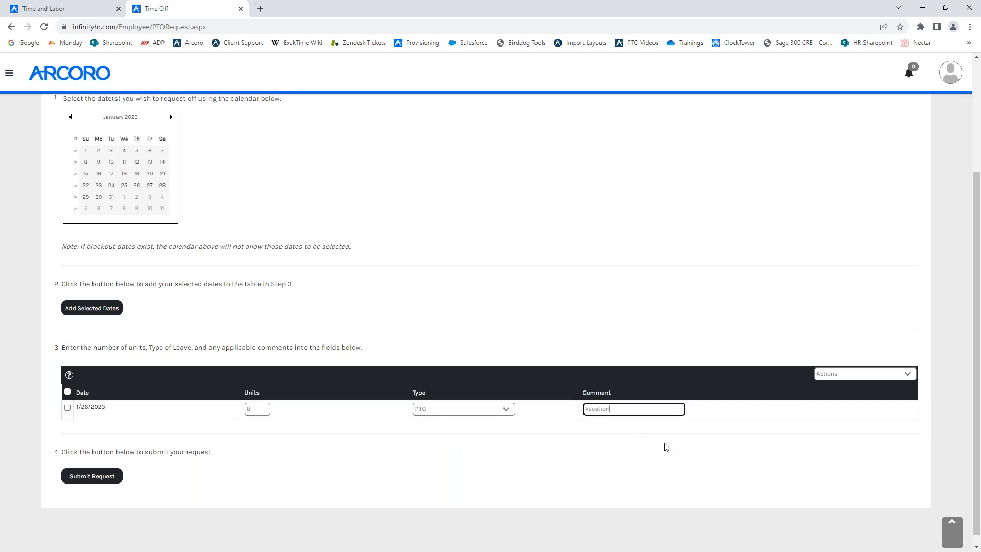
{"action": "mouse_move", "coordinate": [607, 464]}
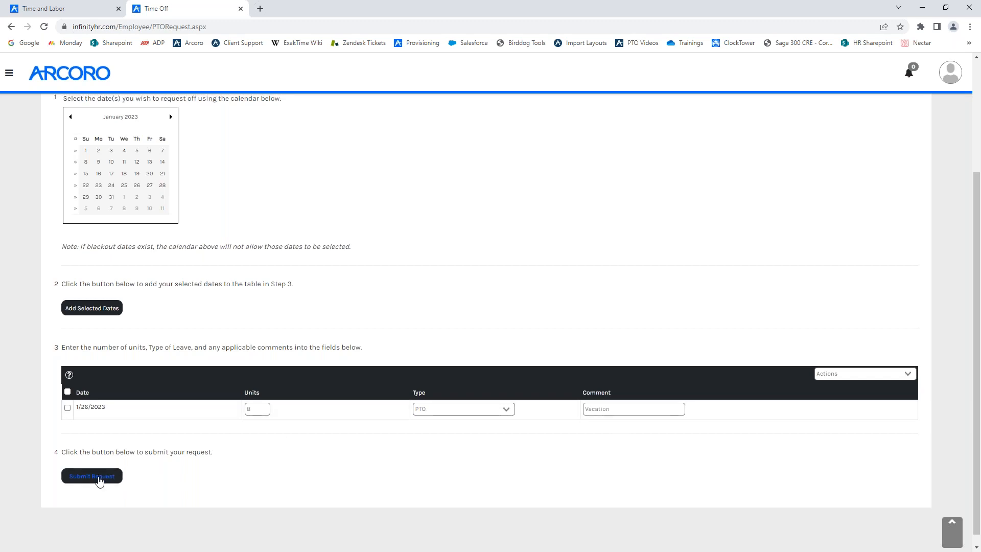
Submit the 1/26/2023 PTO request, check blackout dates, and try picking January 30
{"action": "left_click", "coordinate": [91, 476]}
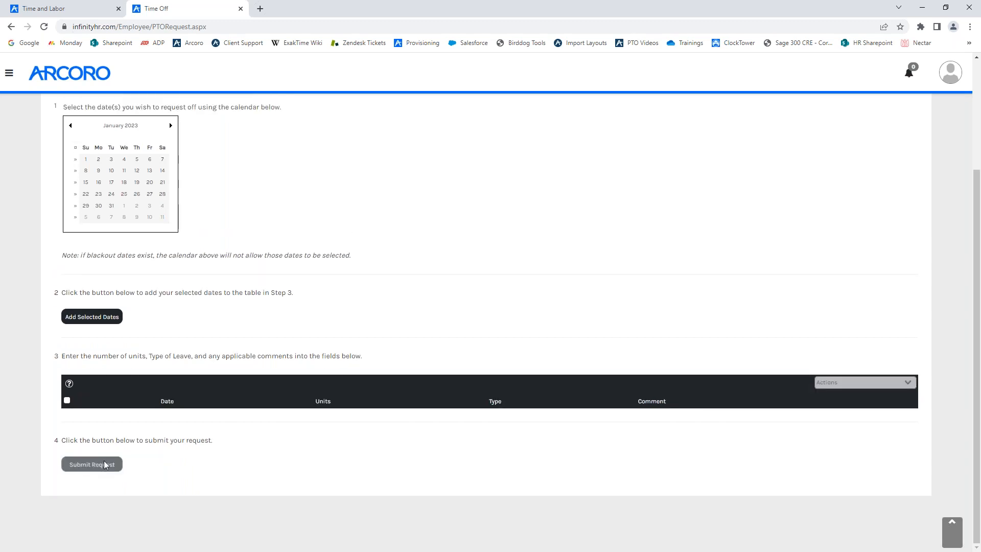
{"action": "left_click", "coordinate": [92, 464]}
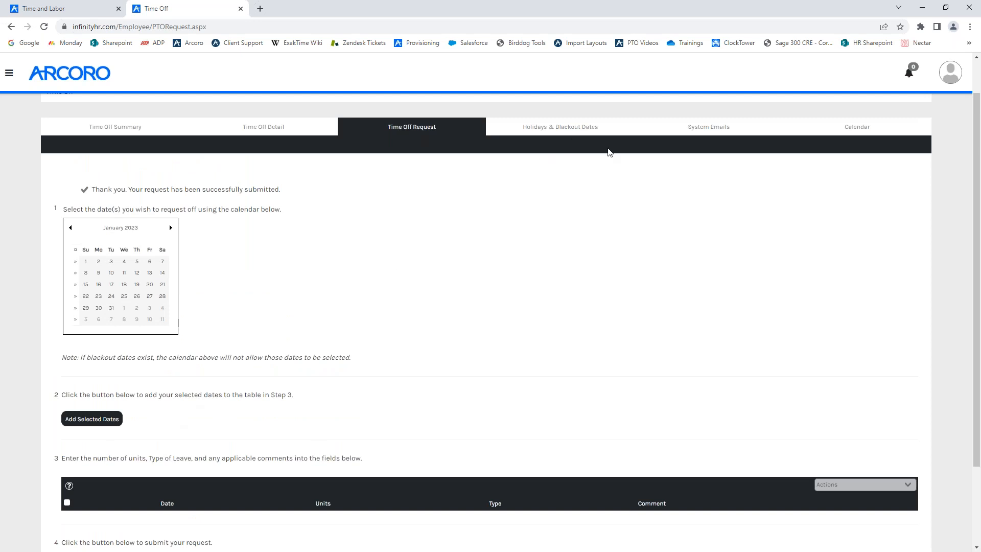
{"action": "left_click", "coordinate": [560, 126]}
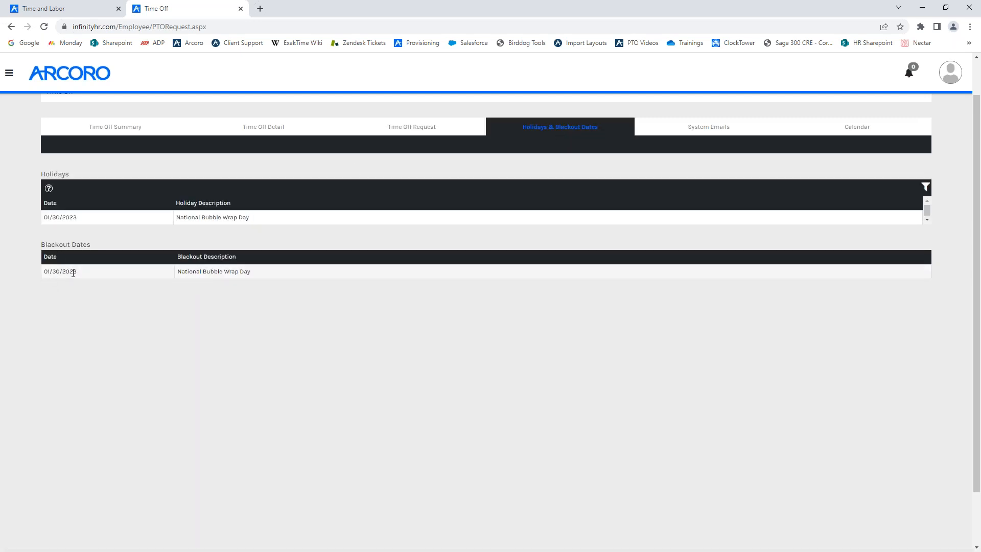
{"action": "mouse_move", "coordinate": [411, 126]}
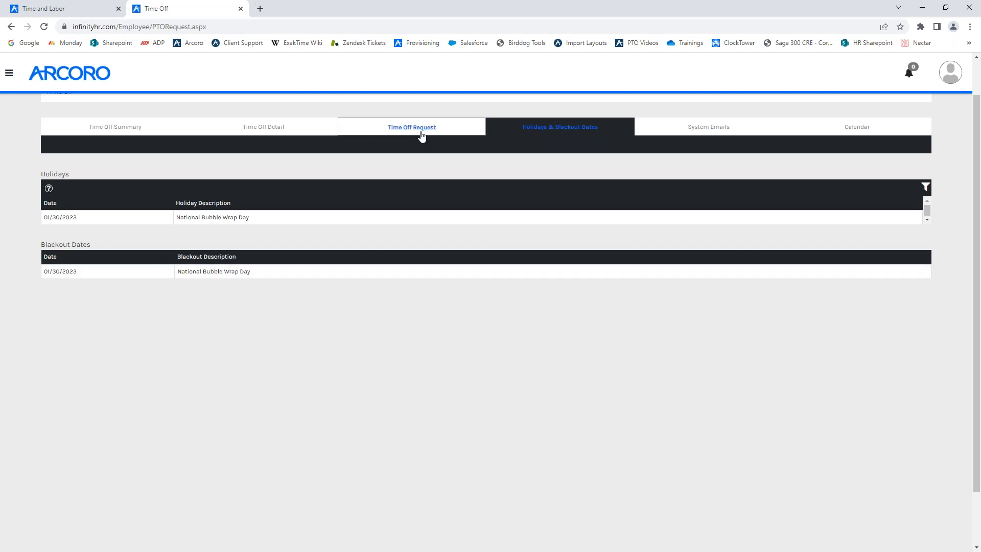
{"action": "left_click", "coordinate": [411, 126]}
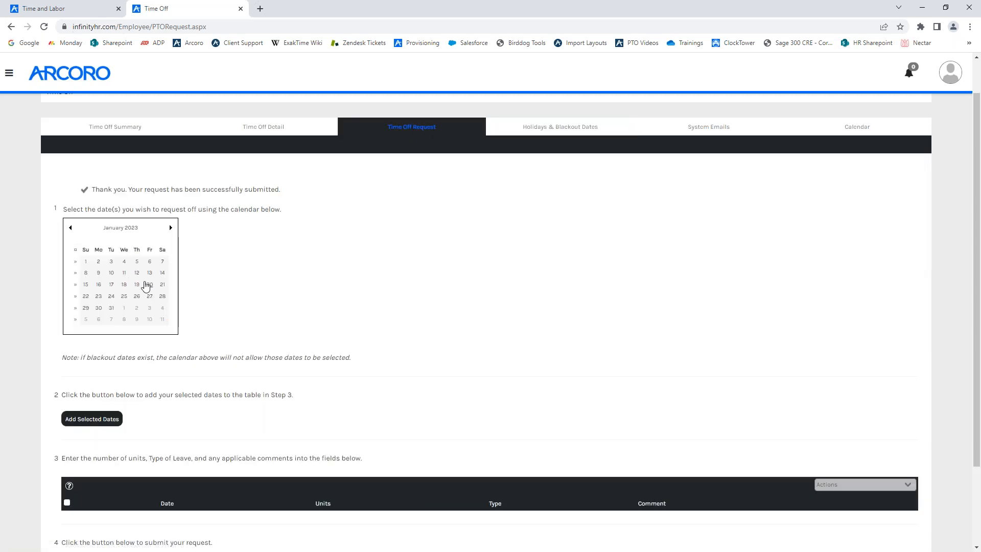
{"action": "mouse_move", "coordinate": [99, 311]}
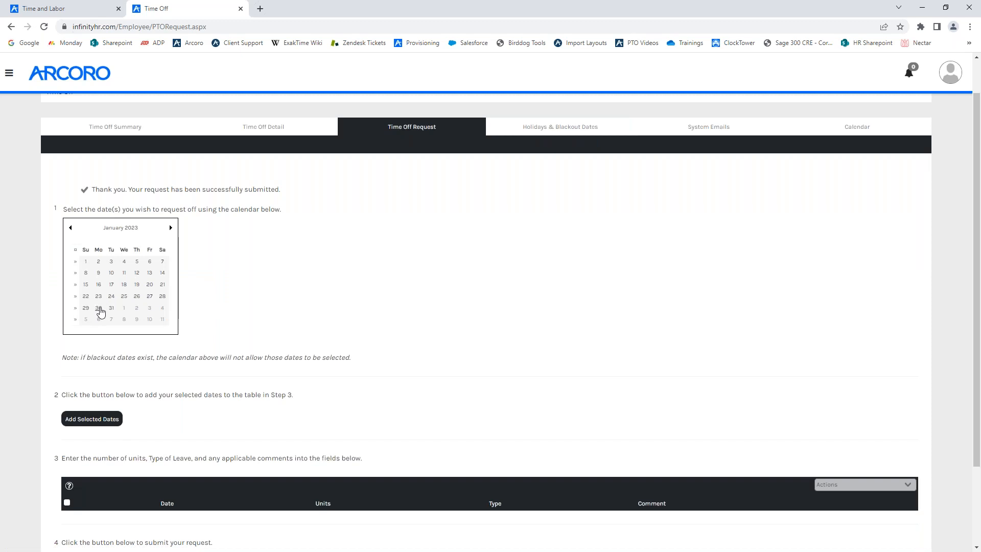
{"action": "left_click", "coordinate": [110, 307]}
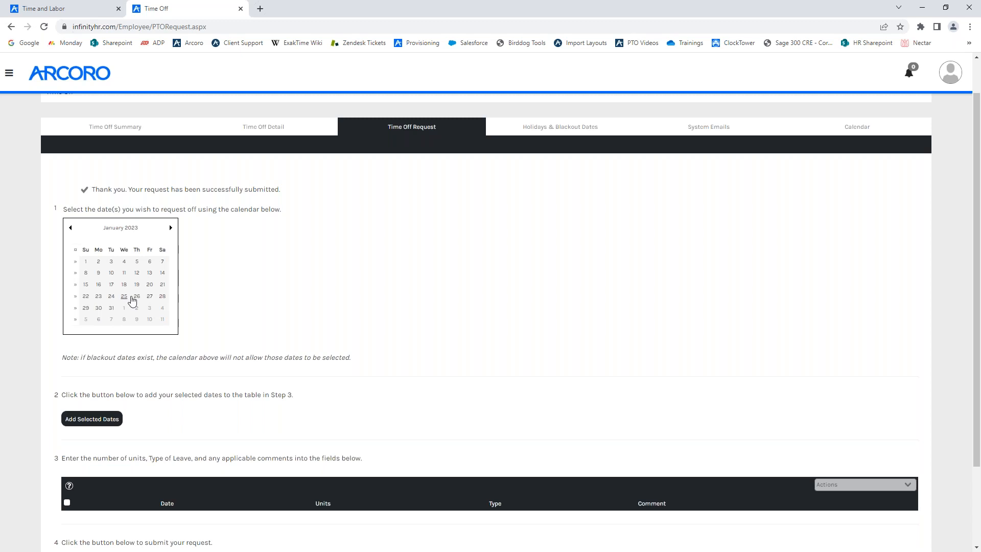
{"action": "mouse_move", "coordinate": [255, 371]}
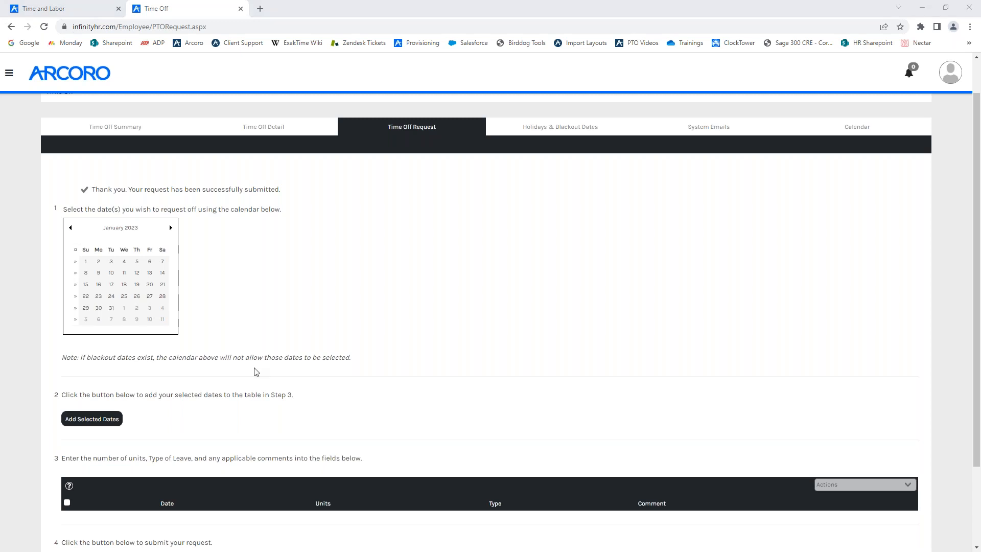
{"action": "scroll", "scroll_direction": "up", "scroll_amount": 3}
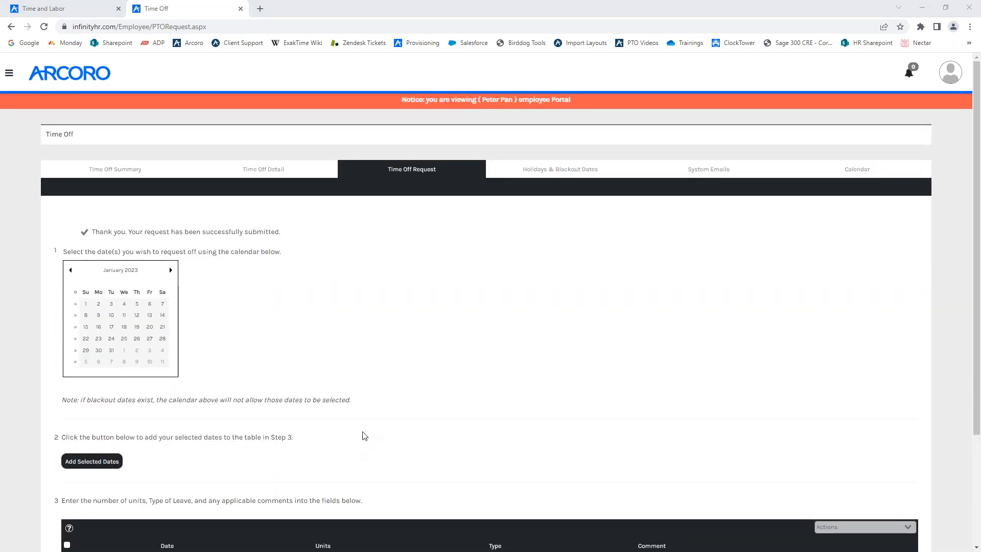
{"action": "mouse_move", "coordinate": [419, 365]}
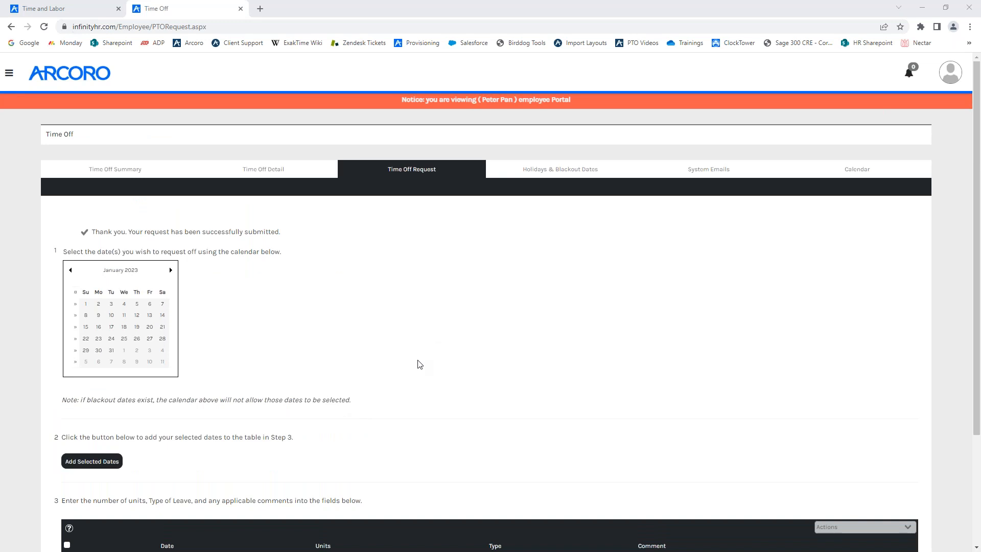
{"action": "mouse_move", "coordinate": [15, 386]}
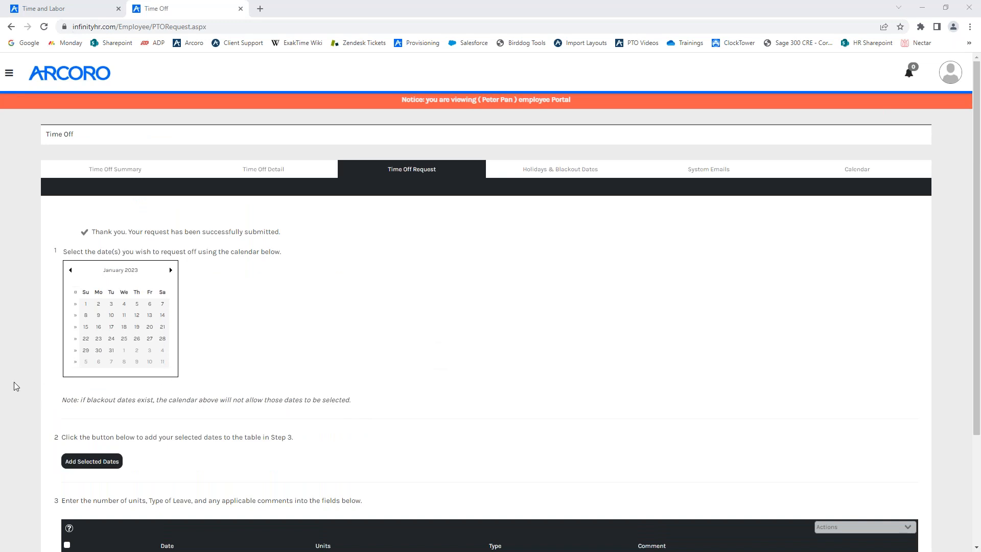
{"action": "scroll", "scroll_direction": "down", "scroll_amount": 3}
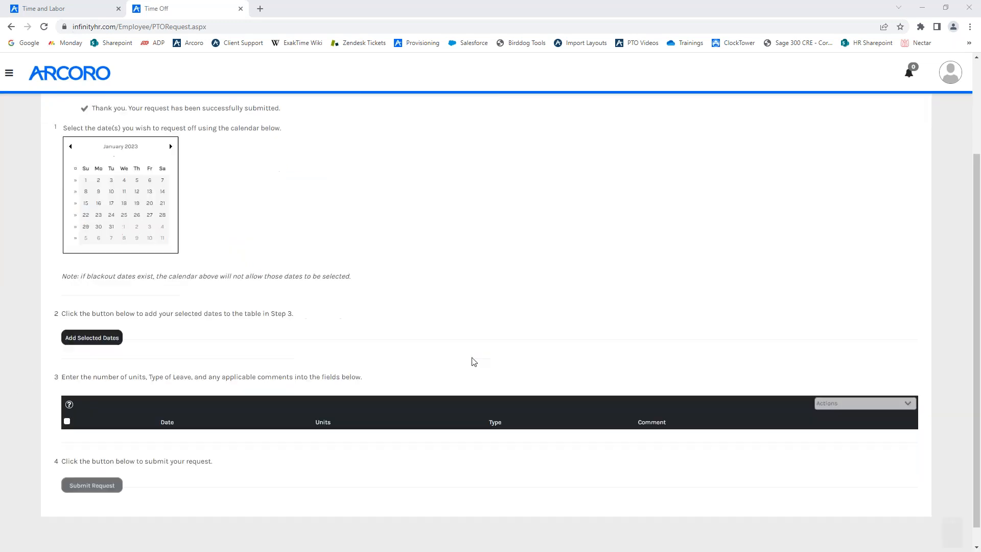
{"action": "scroll", "scroll_direction": "down", "scroll_amount": 3}
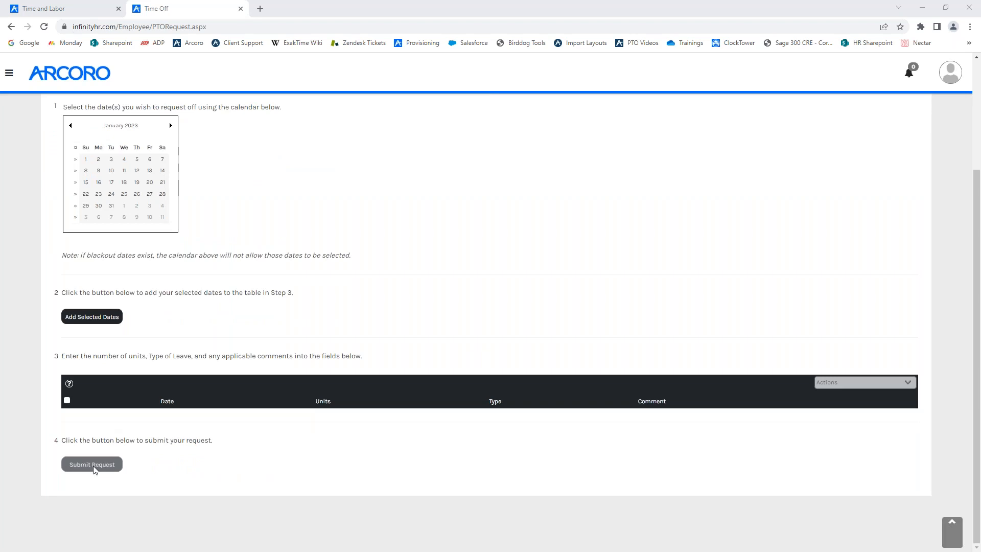
{"action": "mouse_move", "coordinate": [199, 455]}
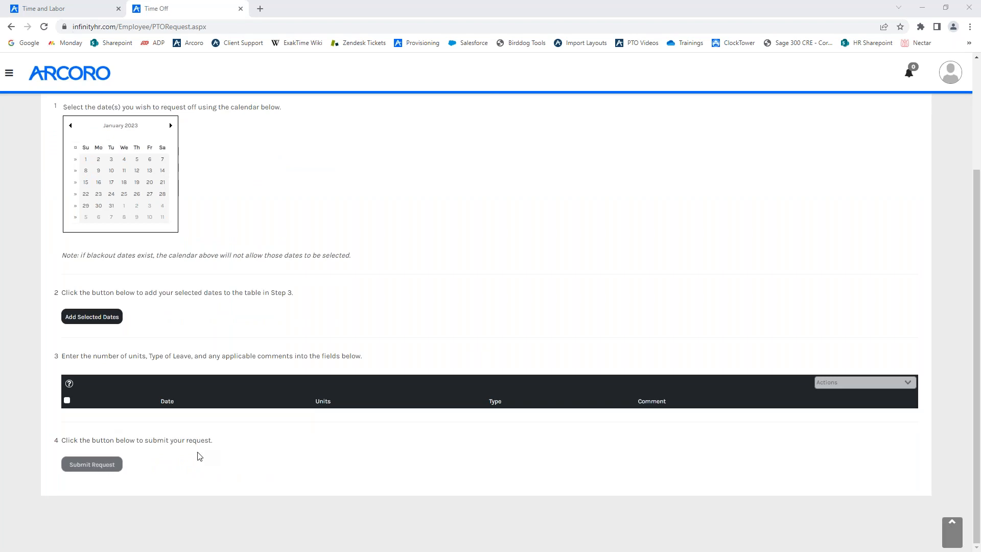
{"action": "mouse_move", "coordinate": [27, 477]}
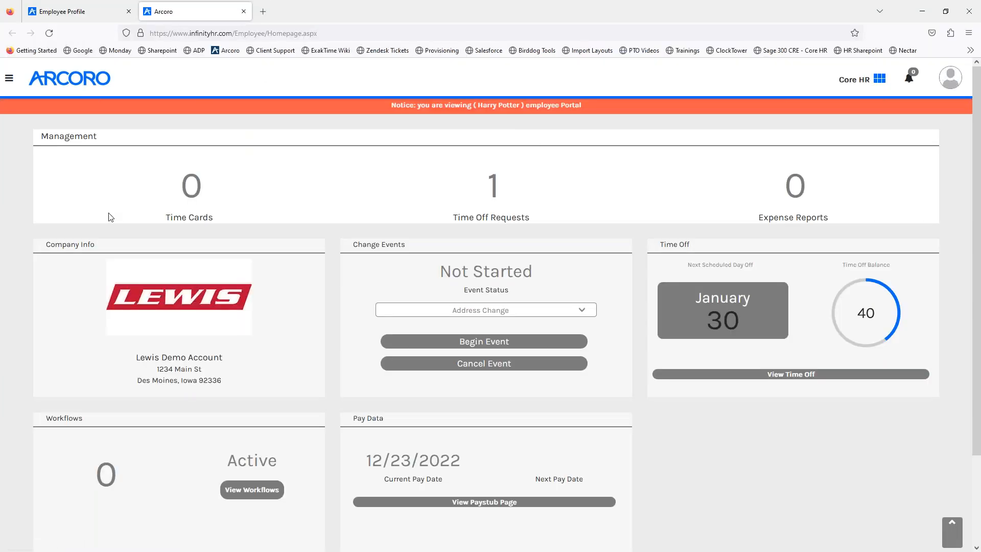
{"action": "mouse_move", "coordinate": [543, 100]}
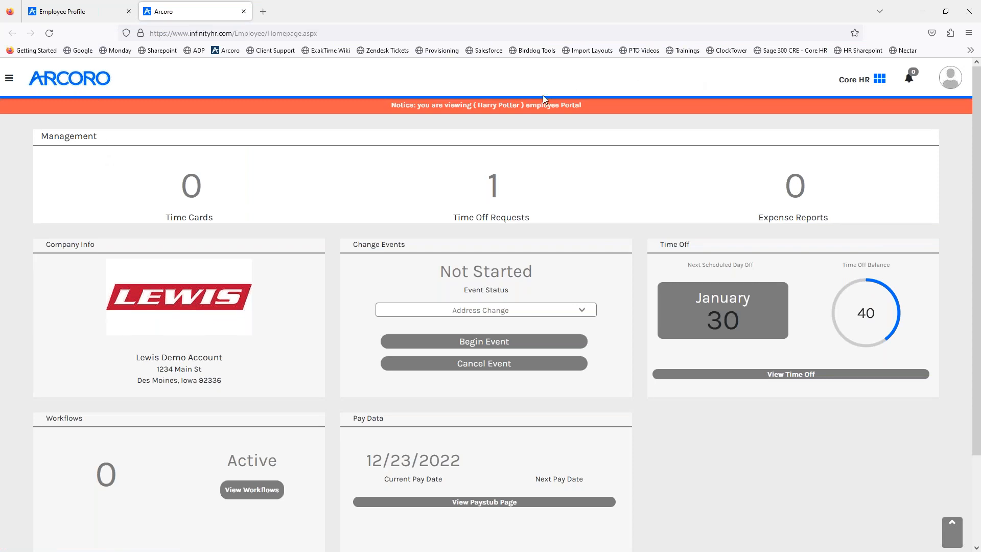
{"action": "mouse_move", "coordinate": [849, 377]}
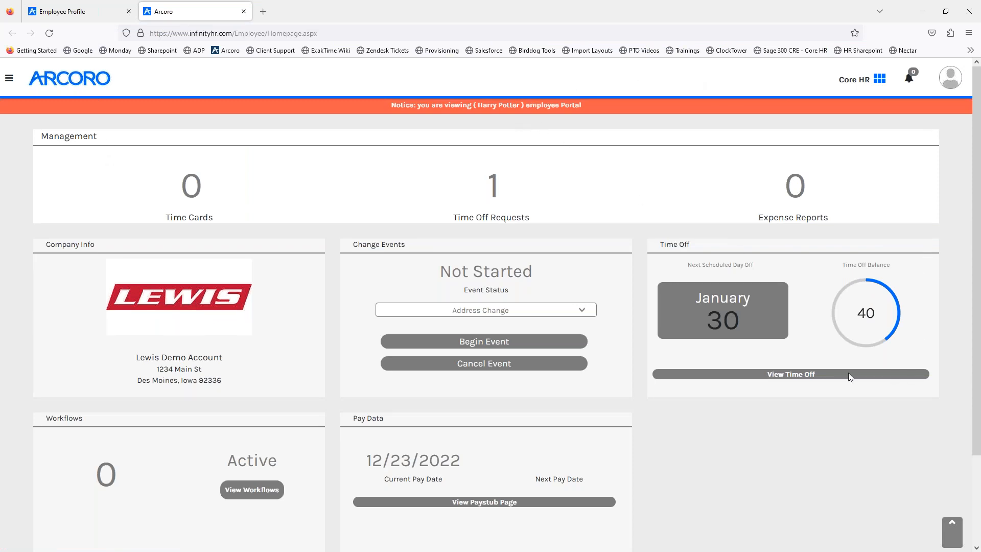
{"action": "mouse_move", "coordinate": [472, 165]}
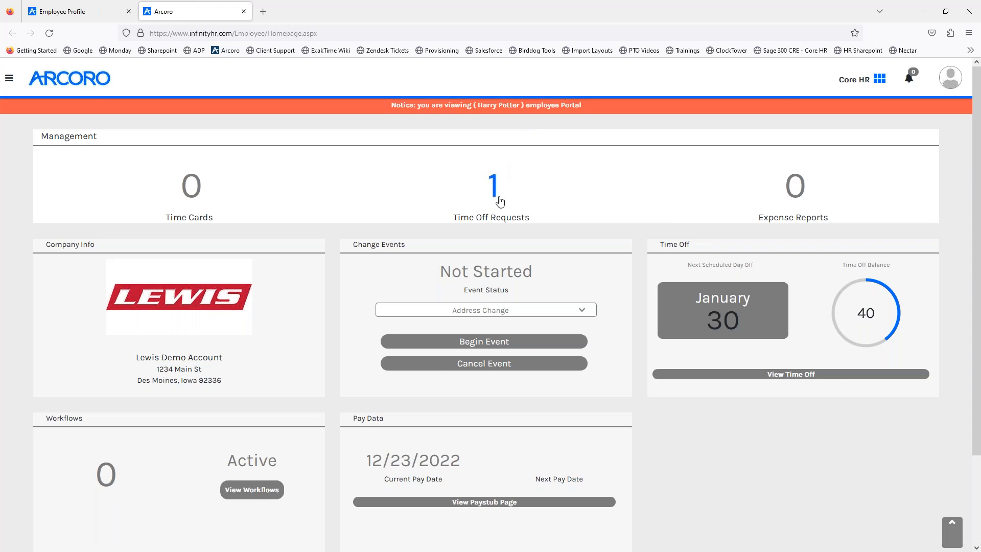
{"action": "mouse_move", "coordinate": [493, 185]}
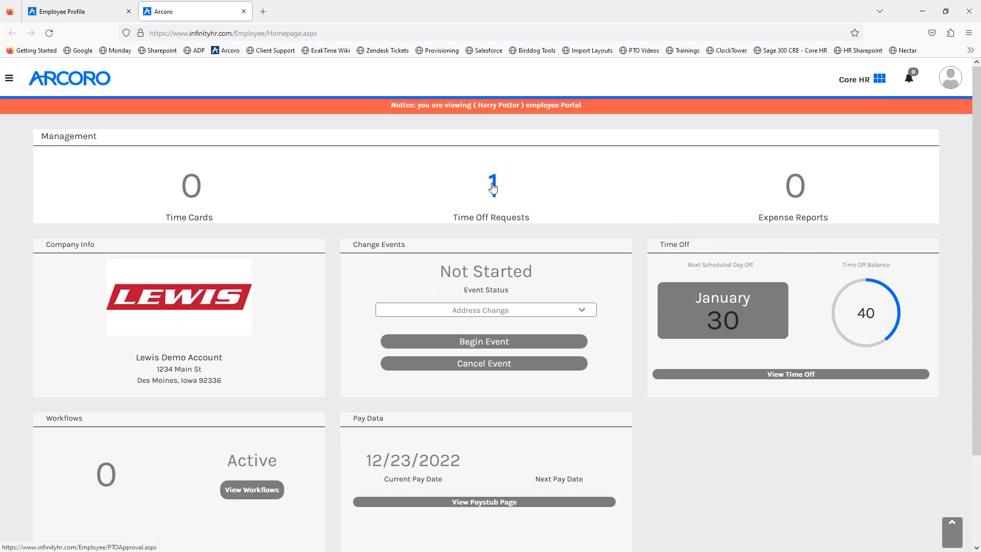
Open the manager's pending Time Off Requests list from the Management count '1'
{"action": "left_click", "coordinate": [491, 184]}
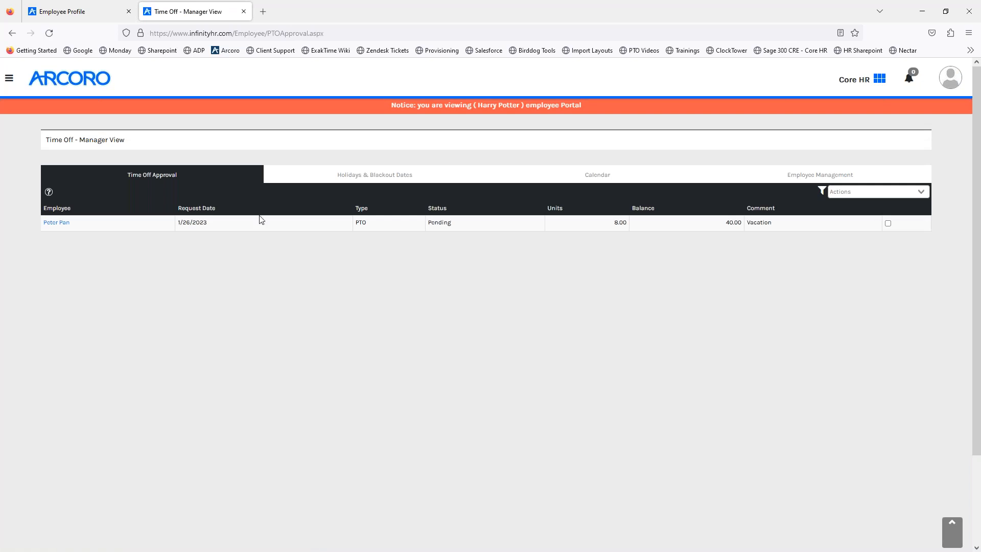
{"action": "mouse_move", "coordinate": [151, 175]}
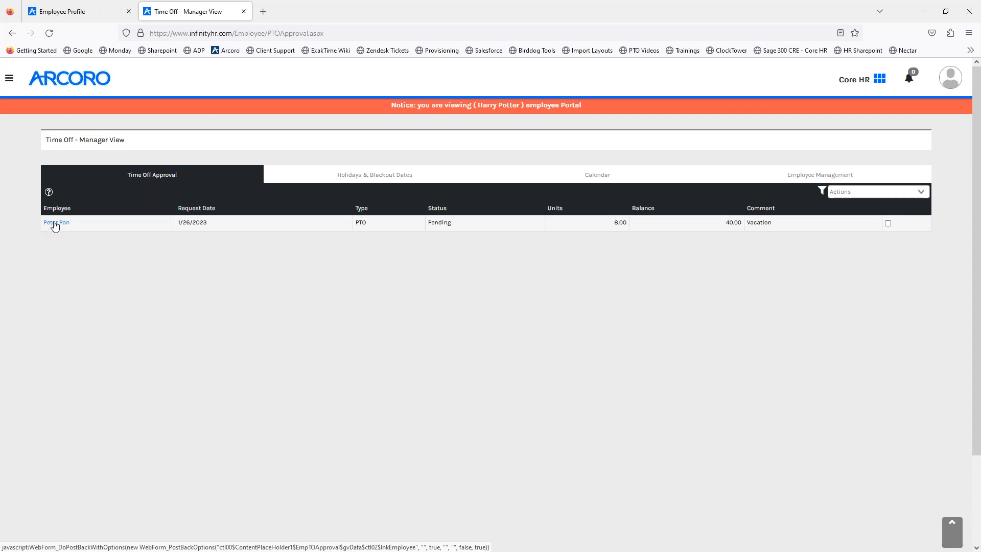
{"action": "mouse_move", "coordinate": [90, 229]}
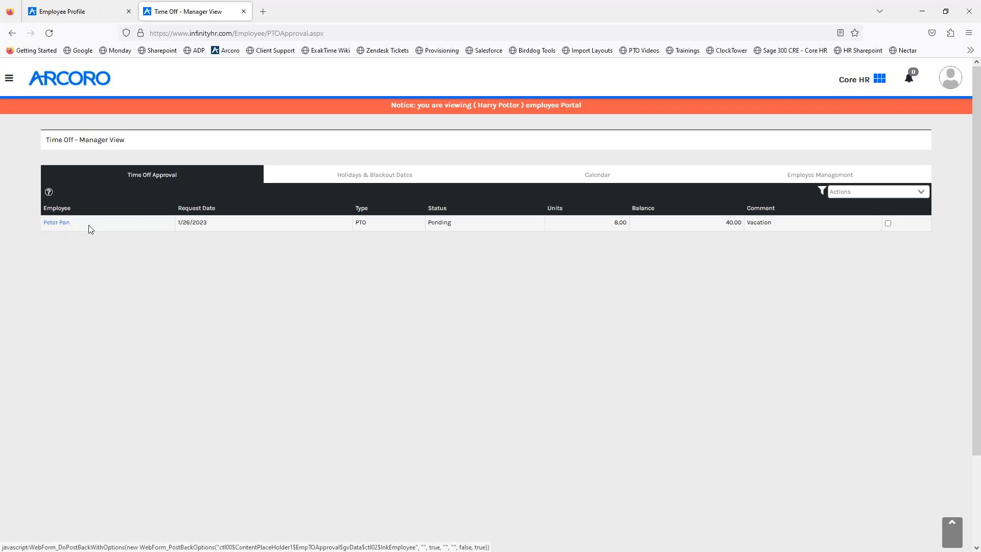
{"action": "mouse_move", "coordinate": [201, 223]}
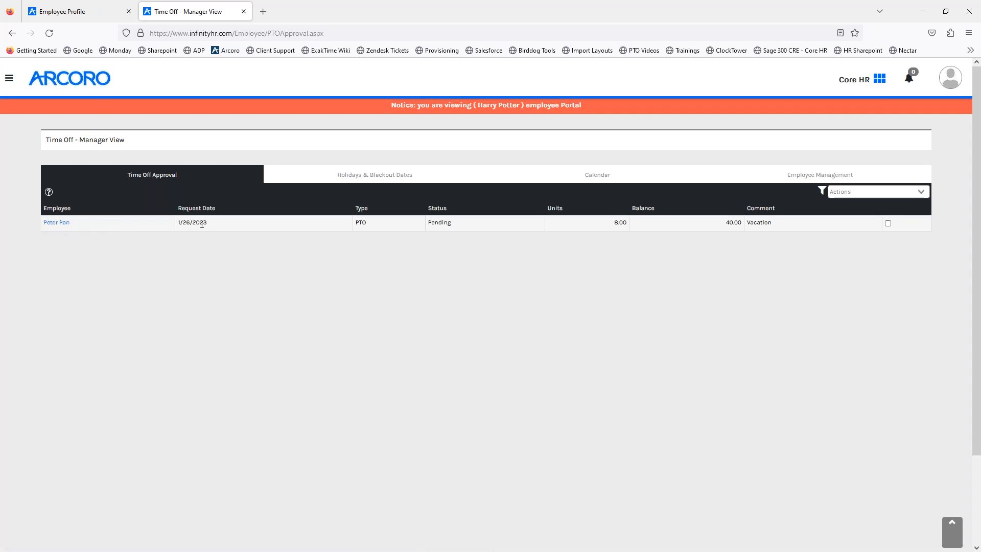
{"action": "mouse_move", "coordinate": [445, 225]}
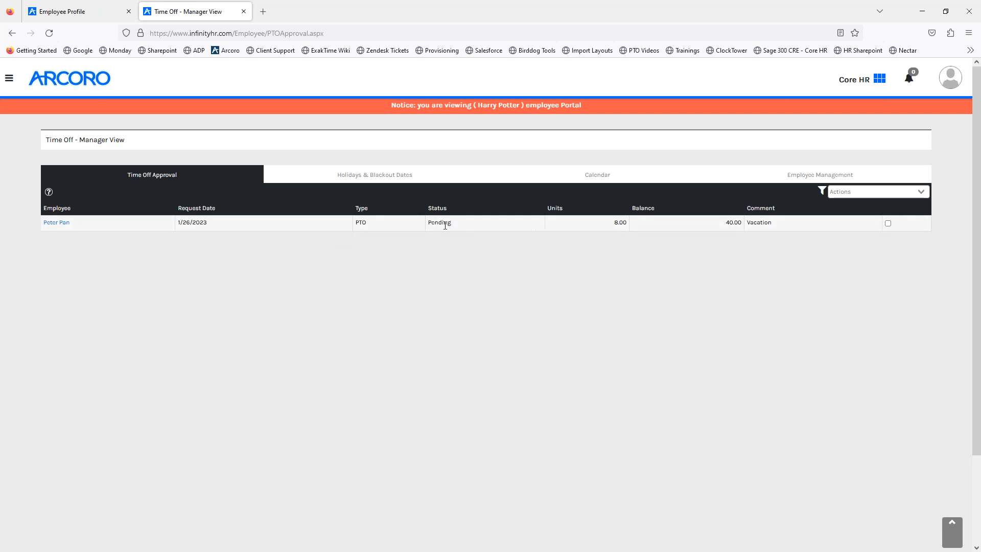
{"action": "mouse_move", "coordinate": [612, 228]}
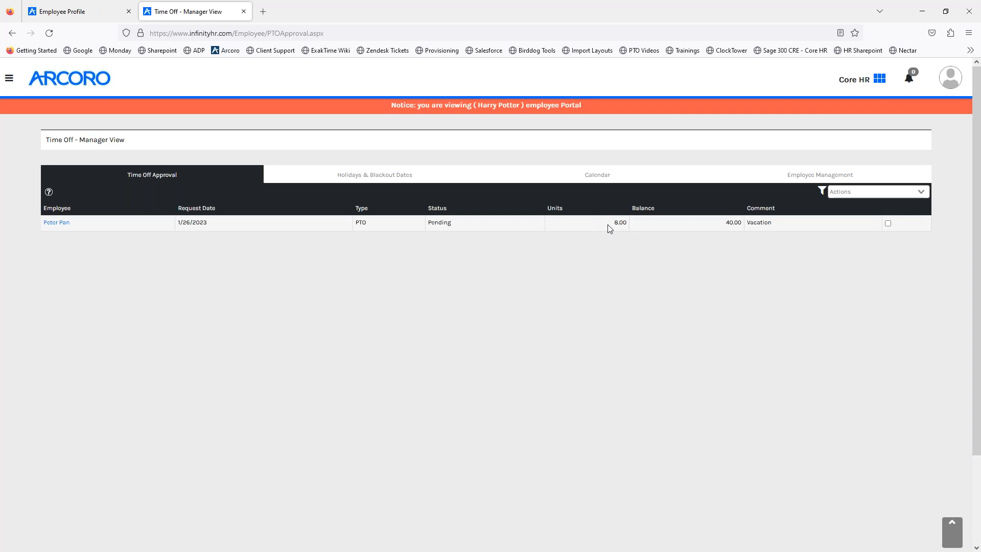
{"action": "mouse_move", "coordinate": [774, 231]}
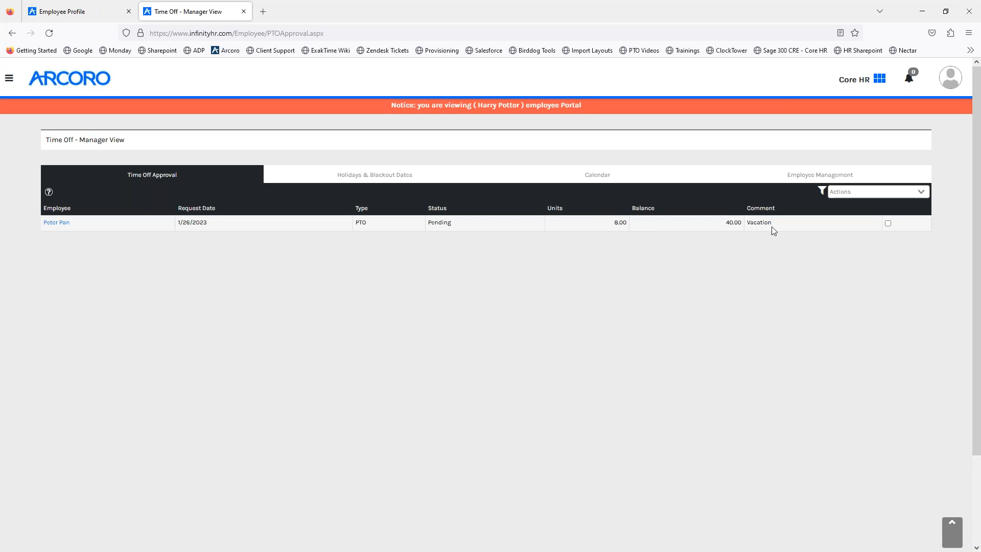
{"action": "mouse_move", "coordinate": [540, 257]}
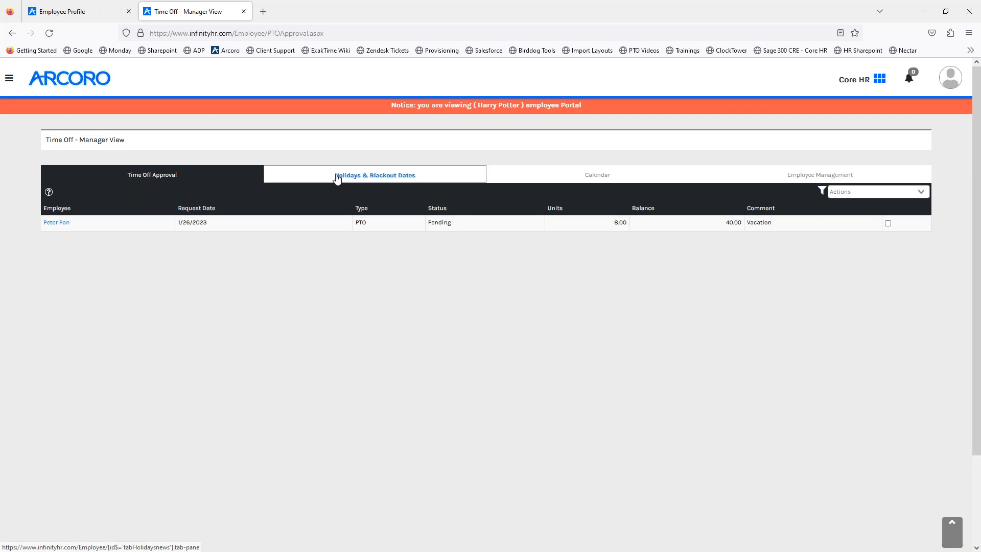
Show manager holidays and blackout dates, including 01/30/2023 National Bubble Wrap Day
{"action": "left_click", "coordinate": [374, 175]}
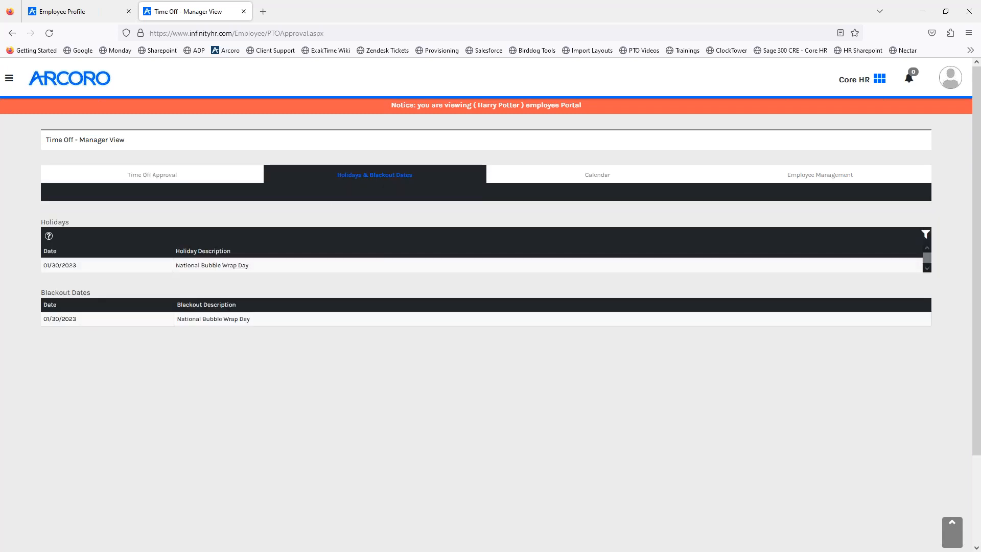
{"action": "mouse_move", "coordinate": [244, 312]}
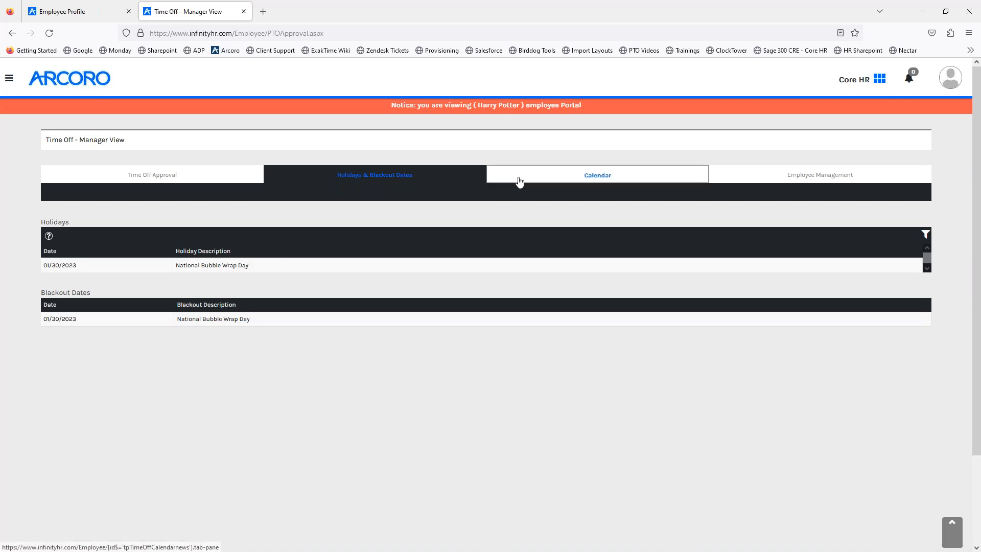
Check the month calendar, then view Matt Damon's balances: 40 accrued, -8 granted, 32 remaining
{"action": "left_click", "coordinate": [595, 175]}
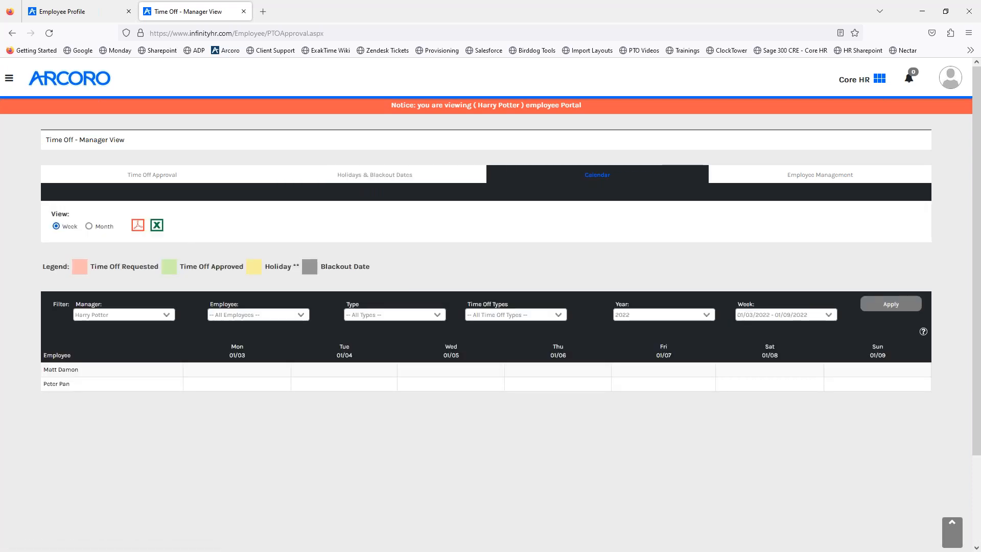
{"action": "mouse_move", "coordinate": [246, 345]}
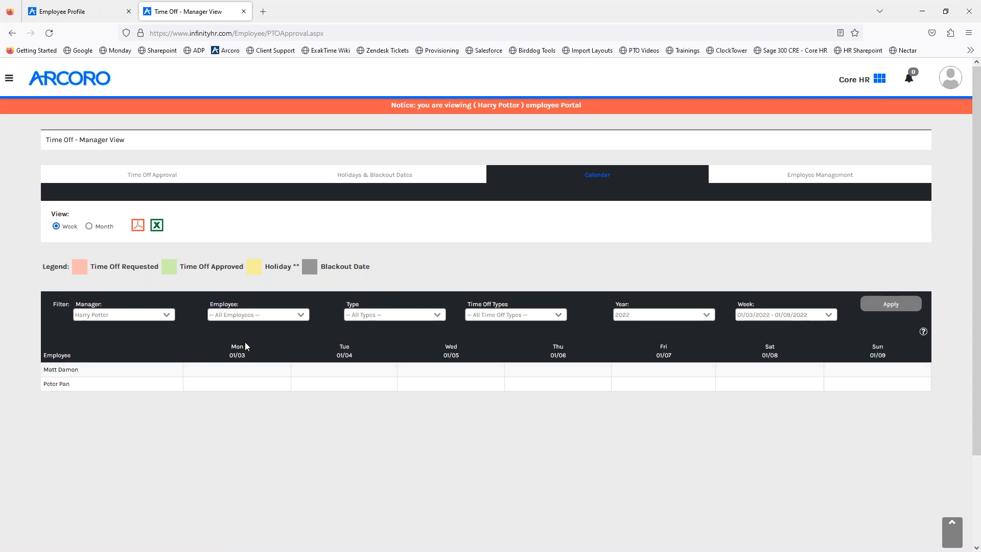
{"action": "mouse_move", "coordinate": [664, 363]}
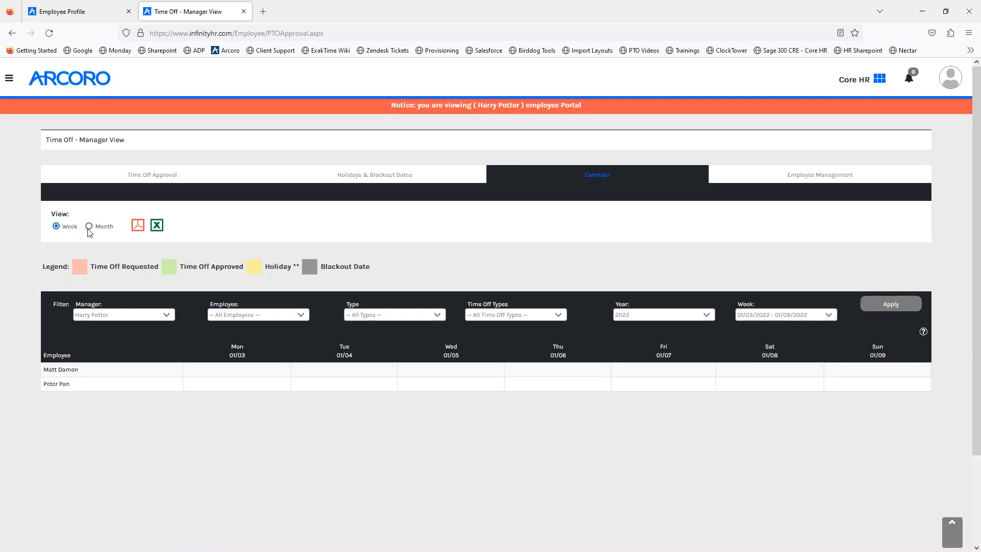
{"action": "left_click", "coordinate": [89, 226]}
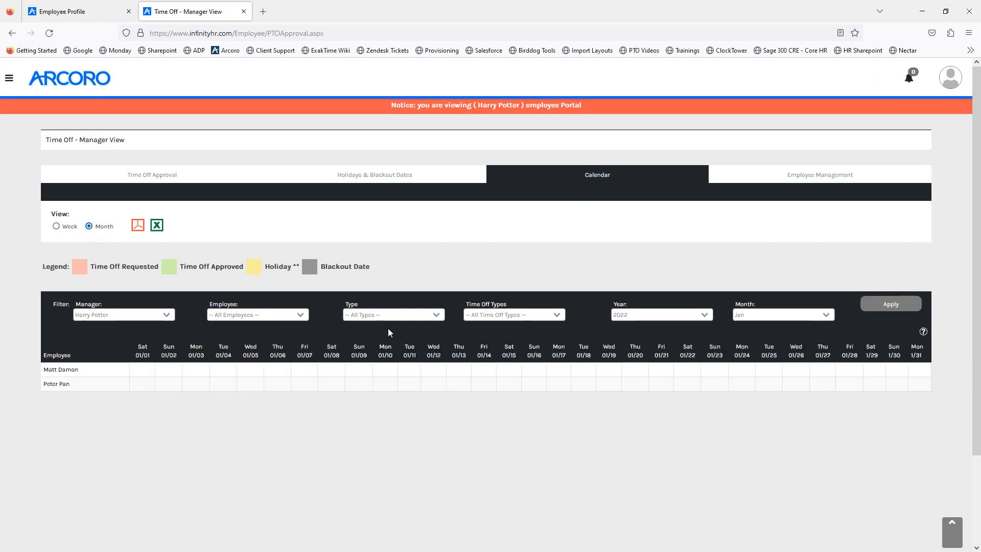
{"action": "mouse_move", "coordinate": [755, 203]}
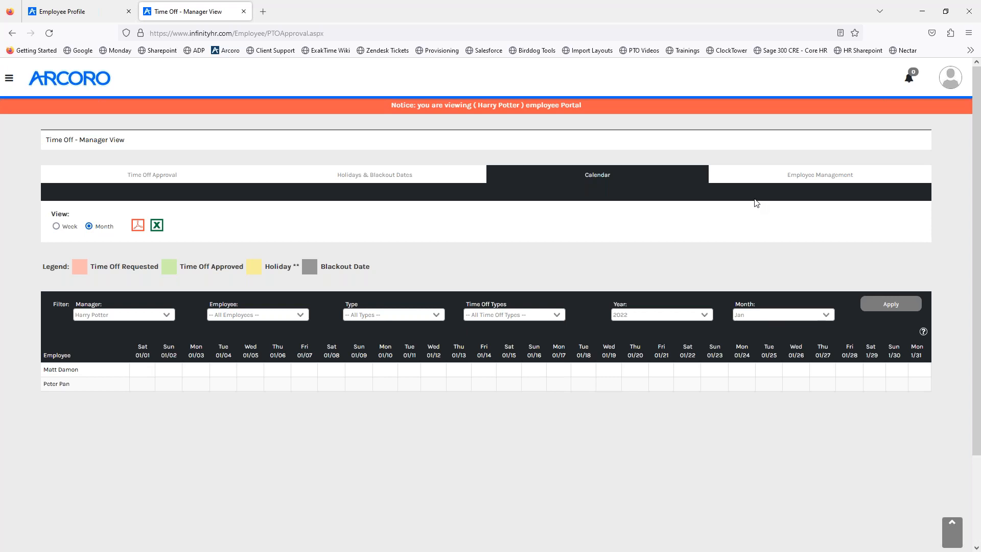
{"action": "left_click", "coordinate": [819, 175]}
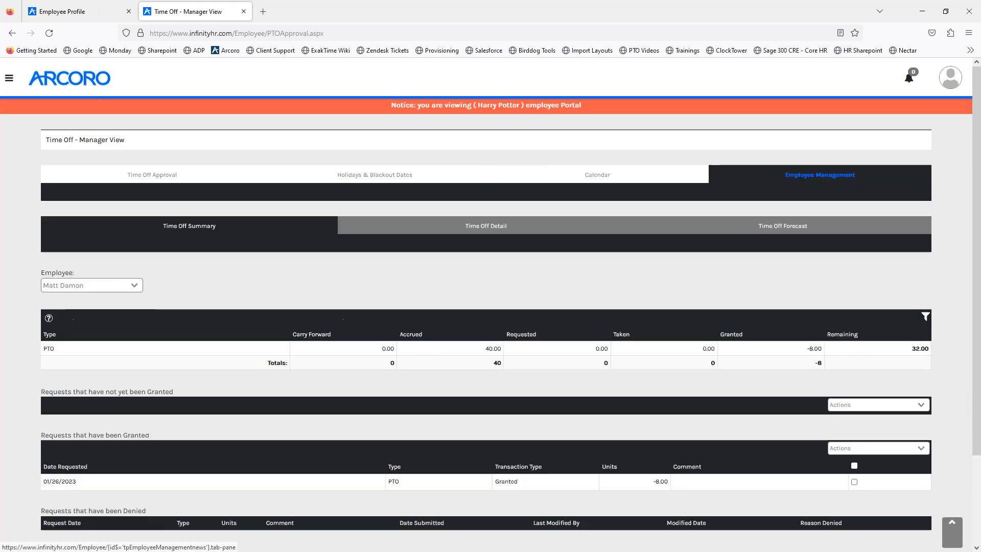
Switch to Peter Pan, review his time off detail, and open his forecast
{"action": "left_click", "coordinate": [91, 285]}
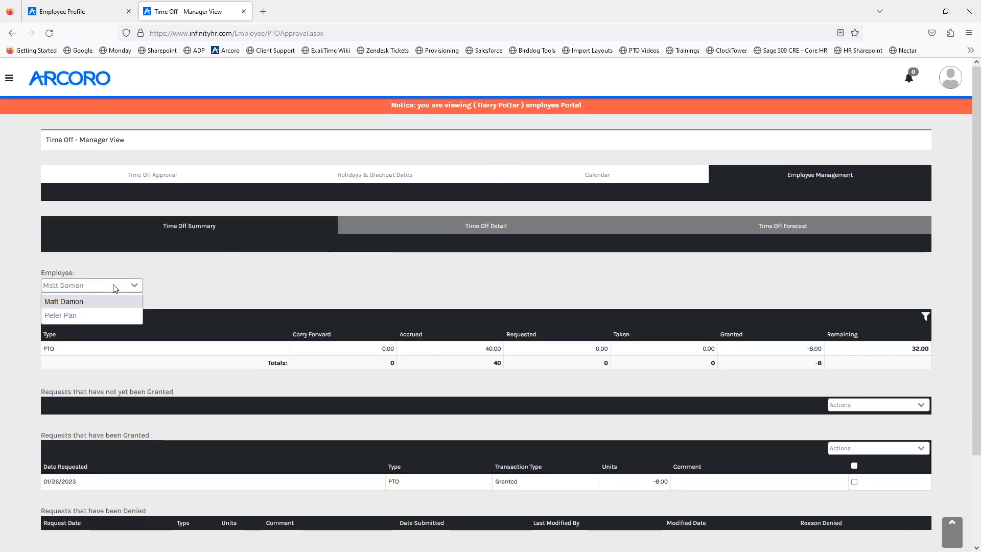
{"action": "left_click", "coordinate": [60, 315]}
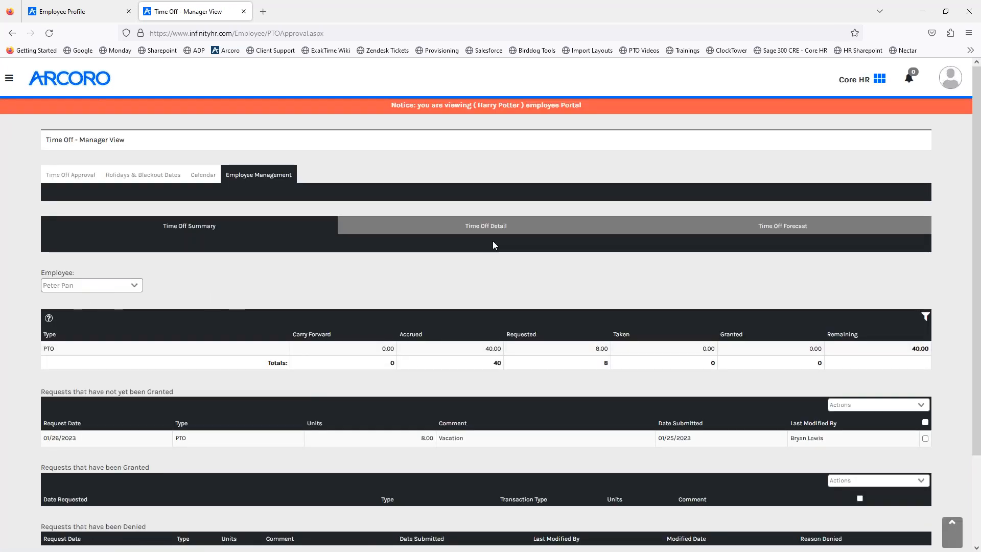
{"action": "left_click", "coordinate": [484, 225]}
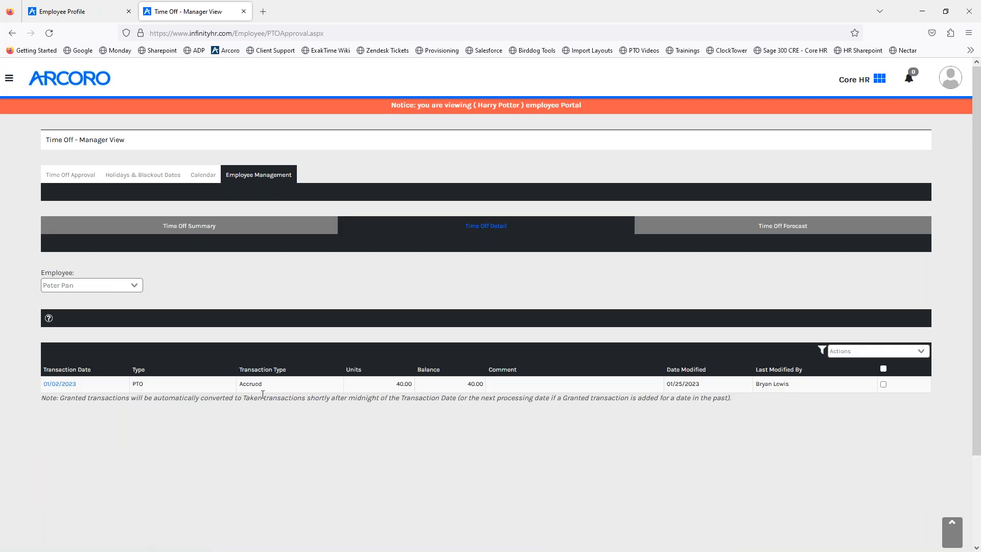
{"action": "mouse_move", "coordinate": [786, 421]}
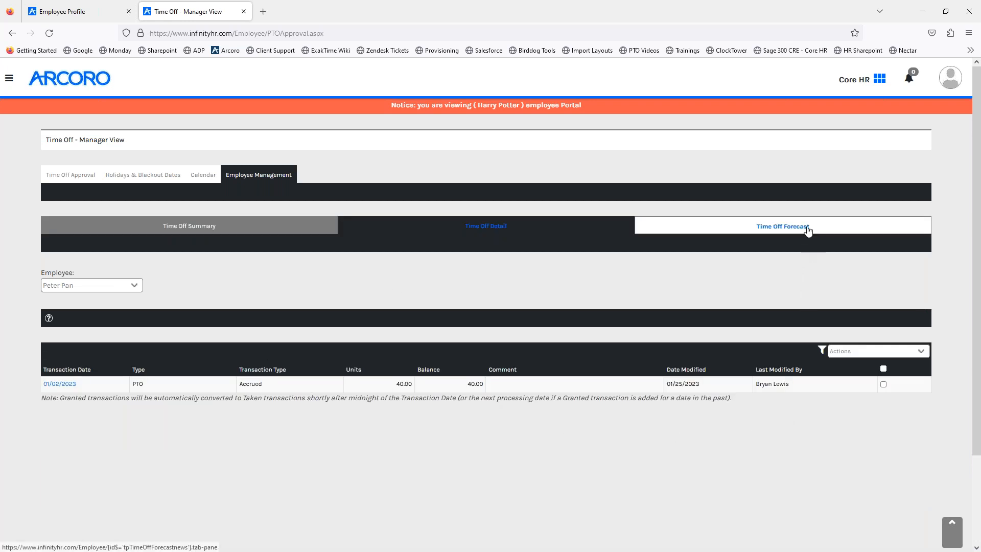
{"action": "left_click", "coordinate": [782, 226]}
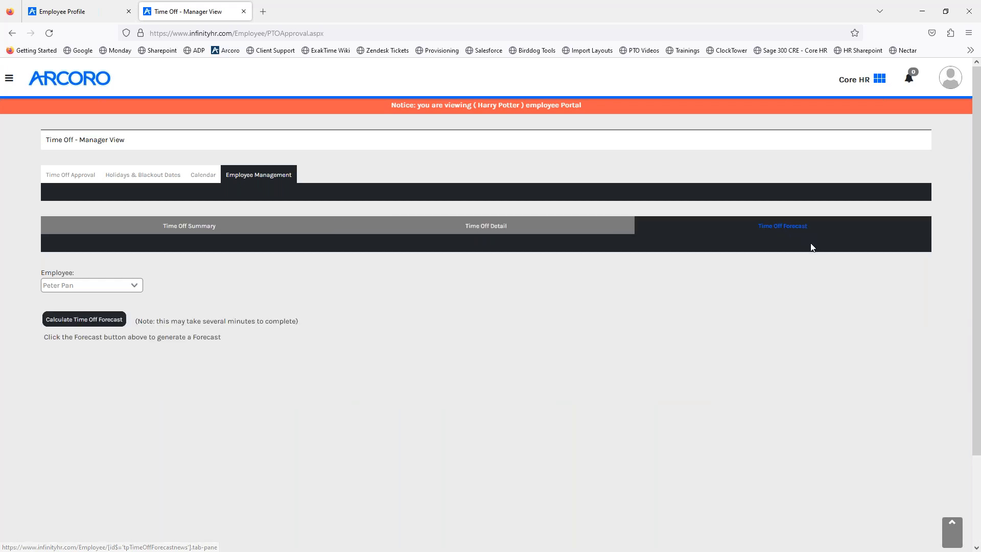
{"action": "mouse_move", "coordinate": [107, 289]}
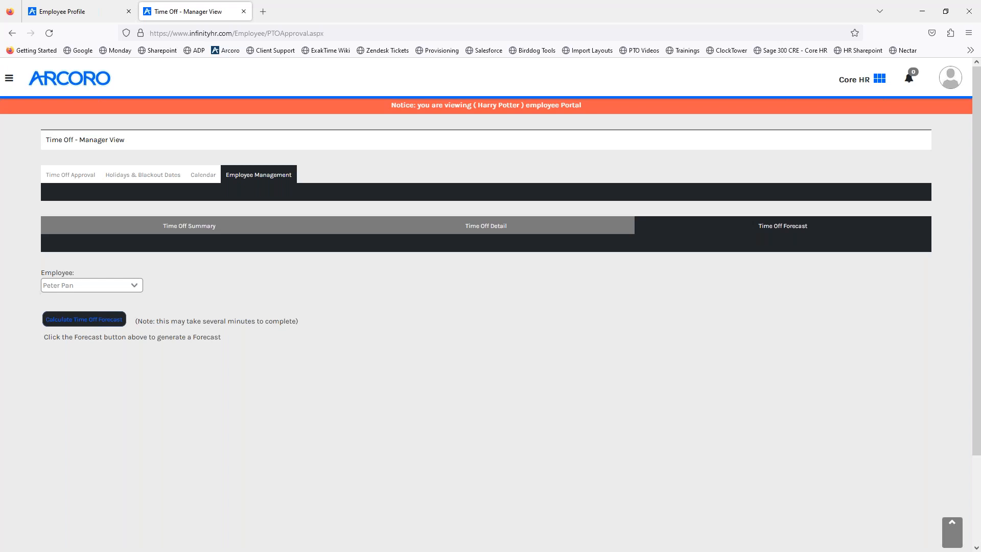
{"action": "mouse_move", "coordinate": [55, 324]}
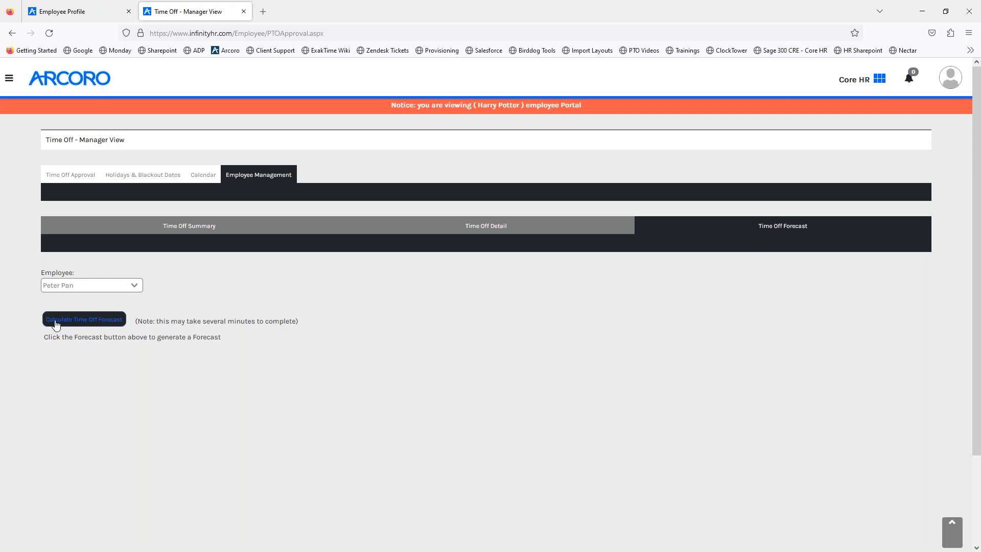
{"action": "mouse_move", "coordinate": [78, 326]}
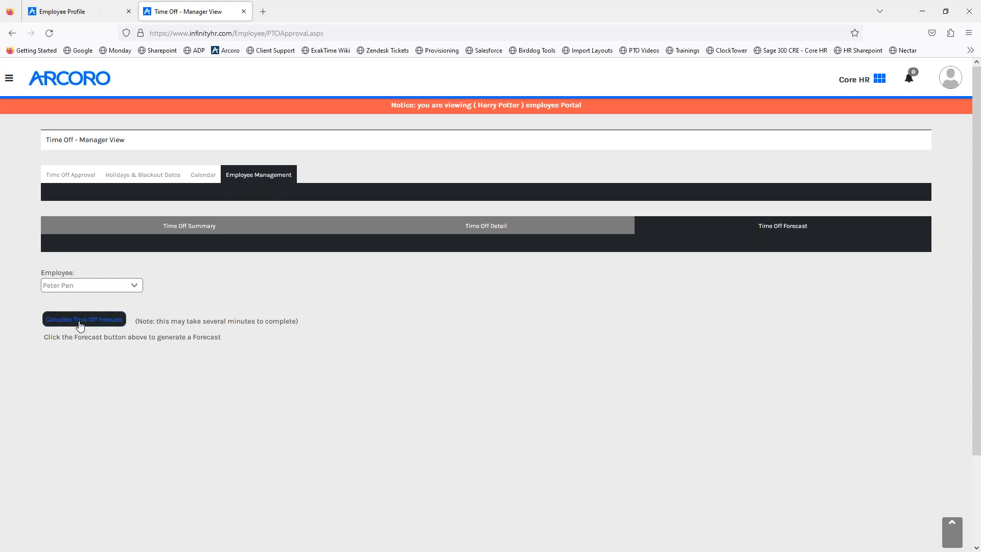
Calculate Peter Pan's forecast: 1/26/2023 PTO -8.00 units, balance 32.00
{"action": "left_click", "coordinate": [84, 318]}
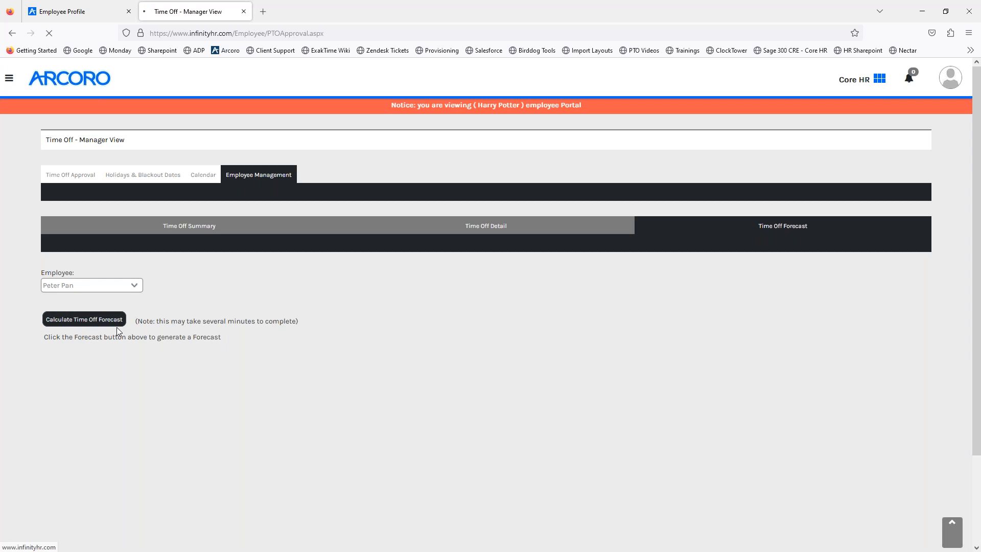
{"action": "mouse_move", "coordinate": [449, 313]}
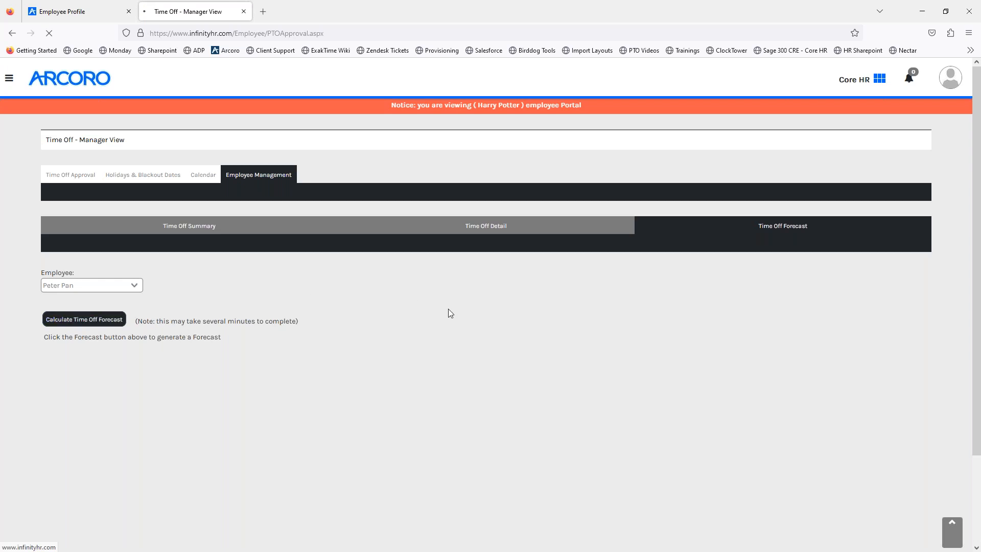
{"action": "left_click", "coordinate": [84, 319]}
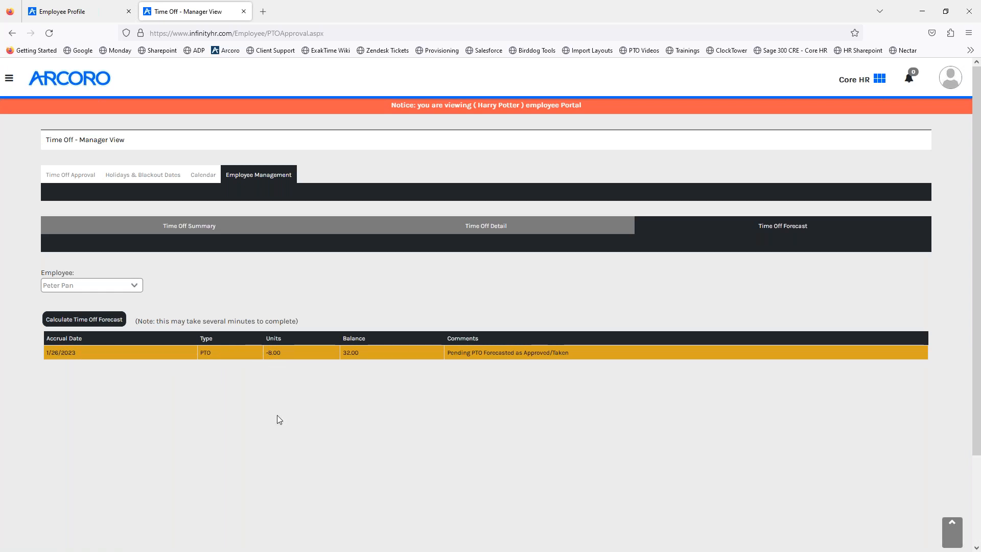
{"action": "mouse_move", "coordinate": [505, 432]}
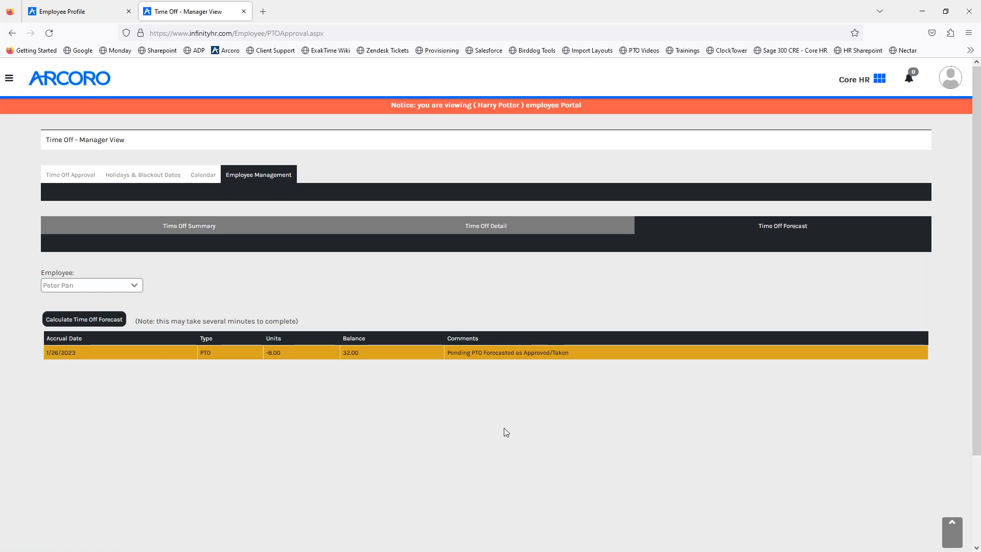
{"action": "mouse_move", "coordinate": [285, 362]}
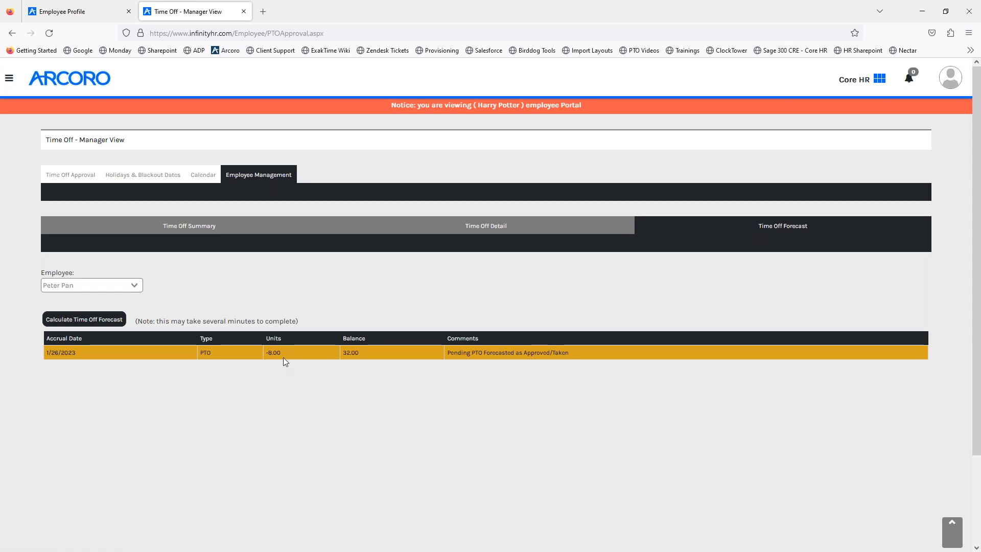
{"action": "mouse_move", "coordinate": [307, 357]}
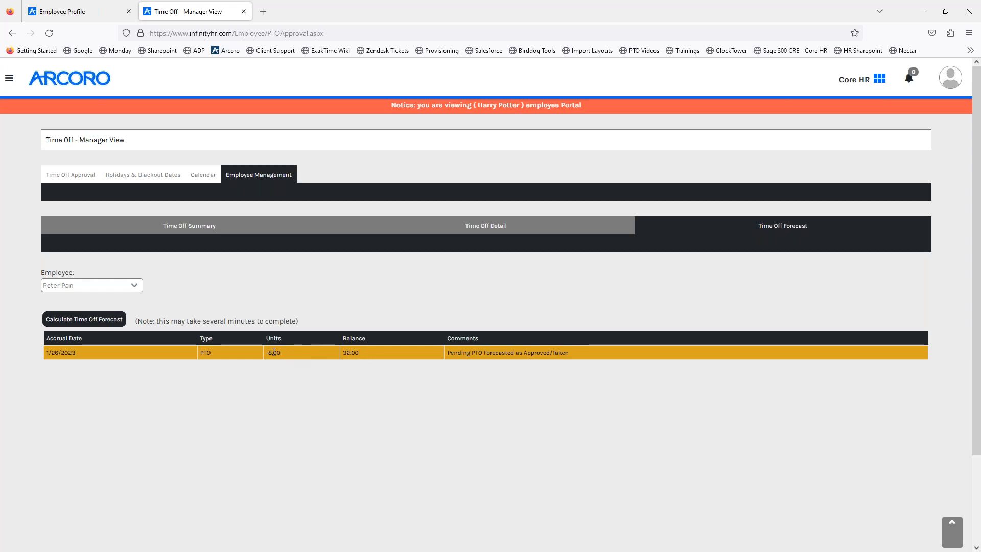
{"action": "mouse_move", "coordinate": [356, 360]}
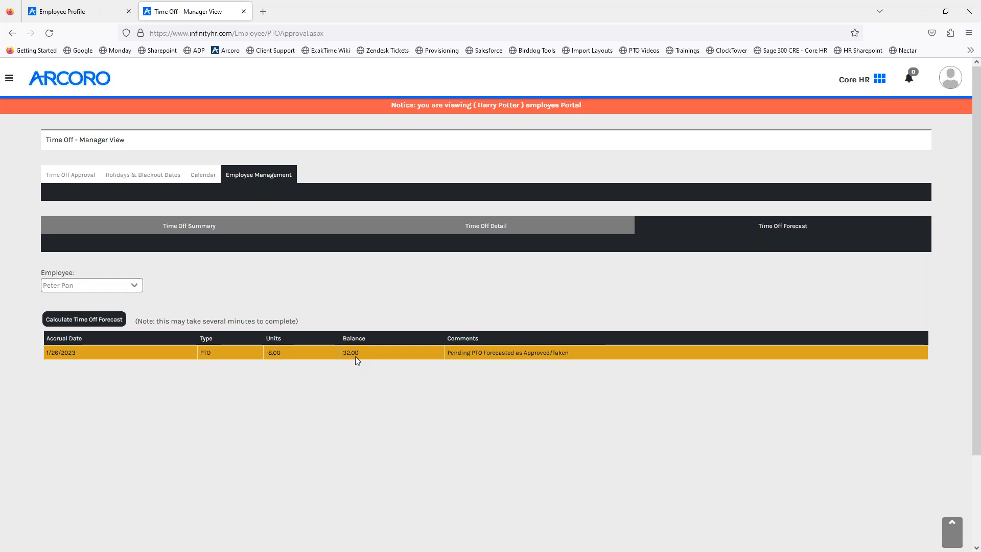
{"action": "mouse_move", "coordinate": [491, 365]}
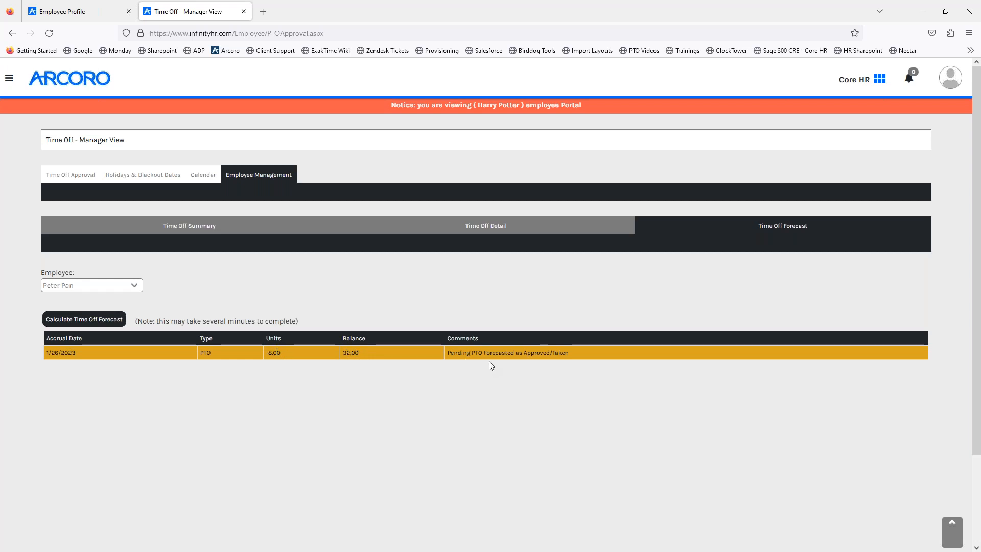
{"action": "mouse_move", "coordinate": [144, 213]}
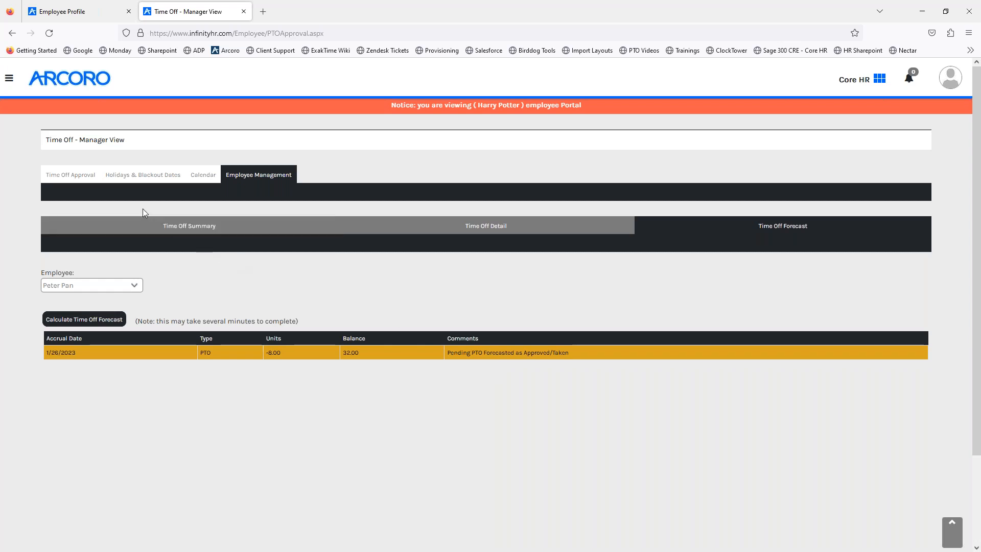
Return to the approval list and dismiss the select-a-record alert after a Deny attempt
{"action": "left_click", "coordinate": [70, 175]}
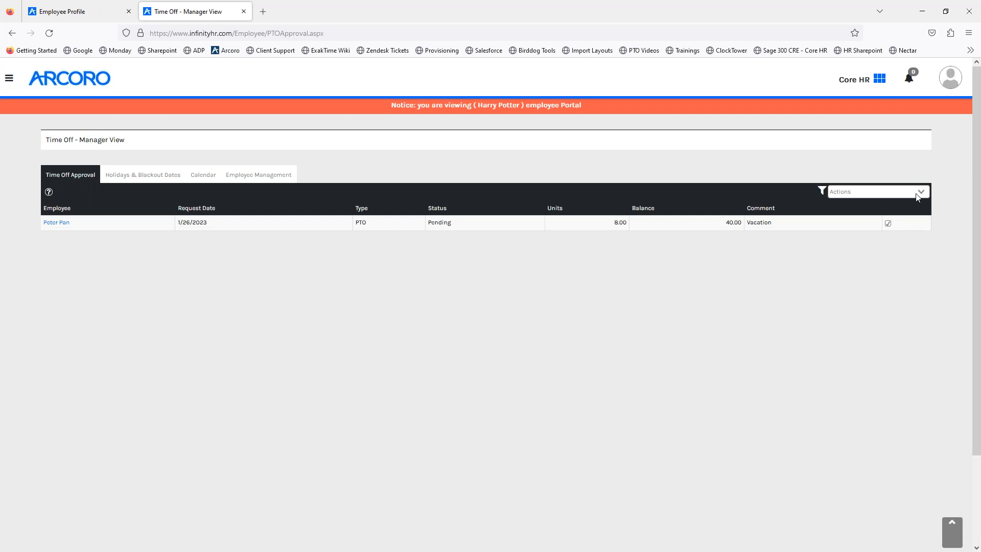
{"action": "left_click", "coordinate": [920, 191]}
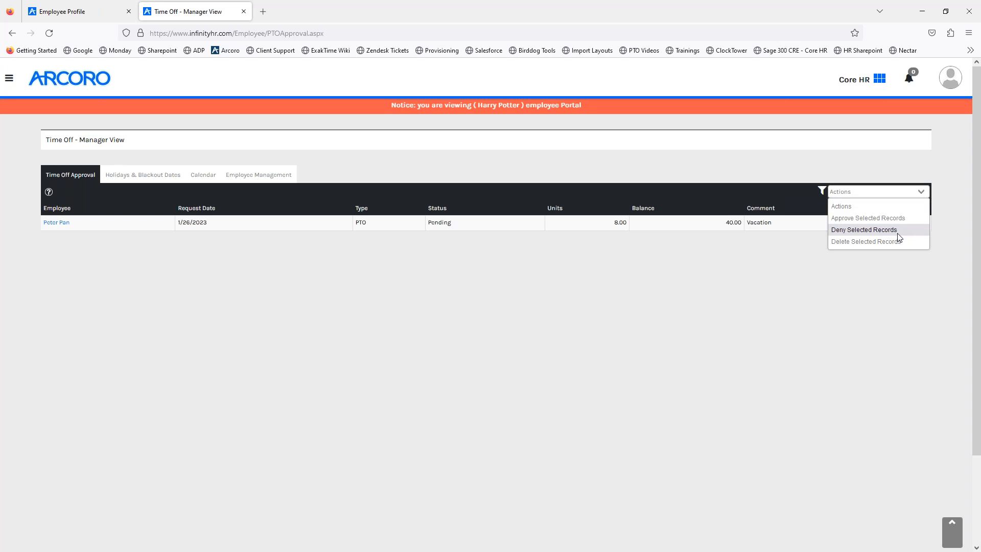
{"action": "left_click", "coordinate": [863, 229]}
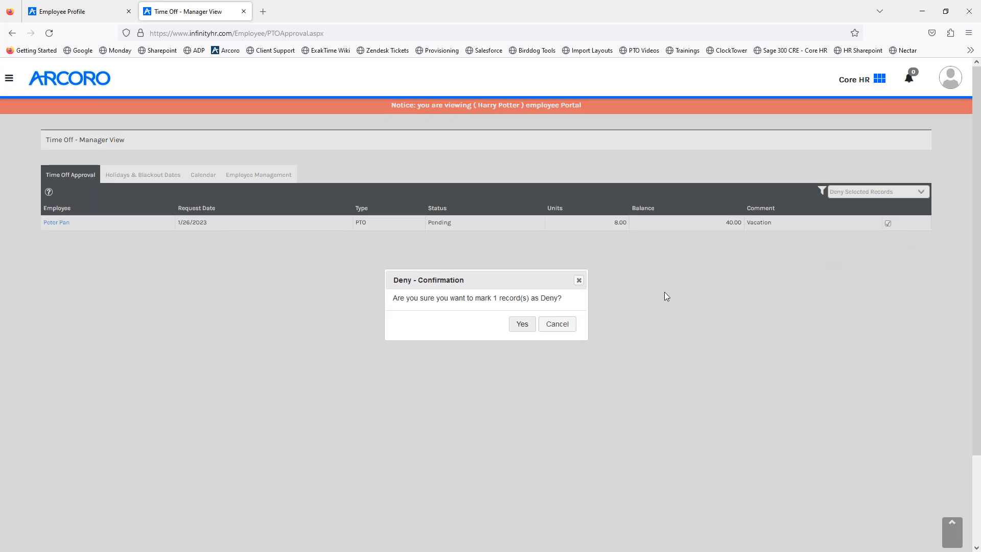
{"action": "mouse_move", "coordinate": [569, 312]}
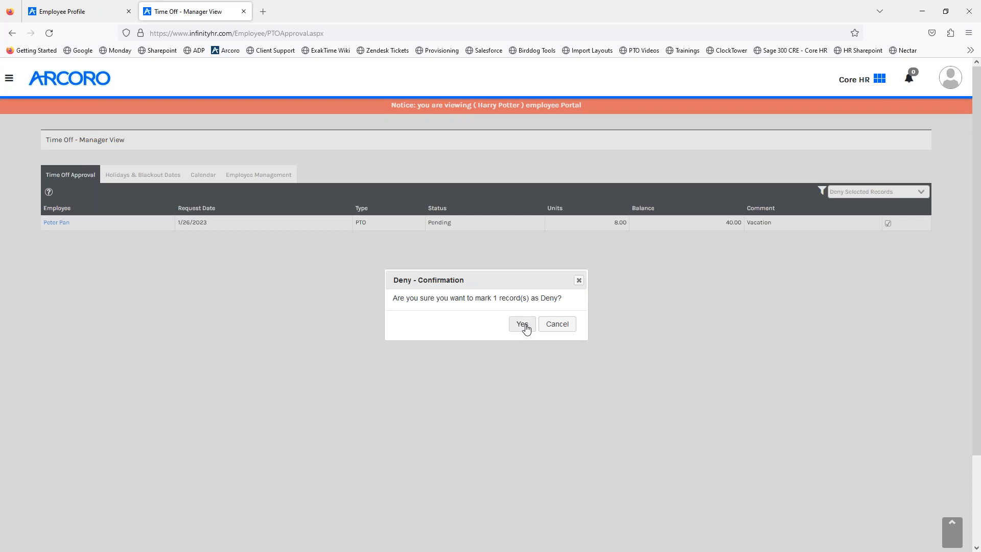
{"action": "left_click", "coordinate": [521, 324]}
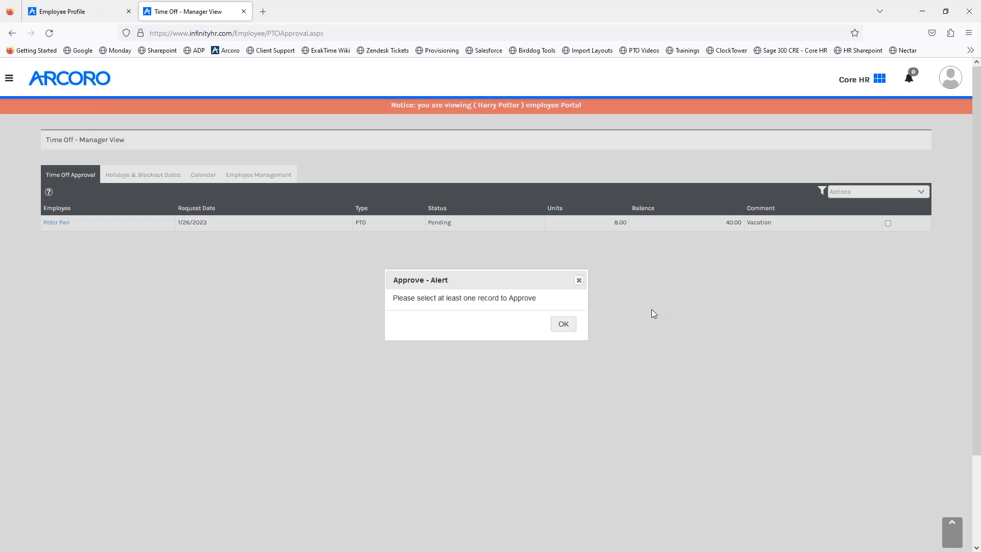
{"action": "left_click", "coordinate": [561, 324]}
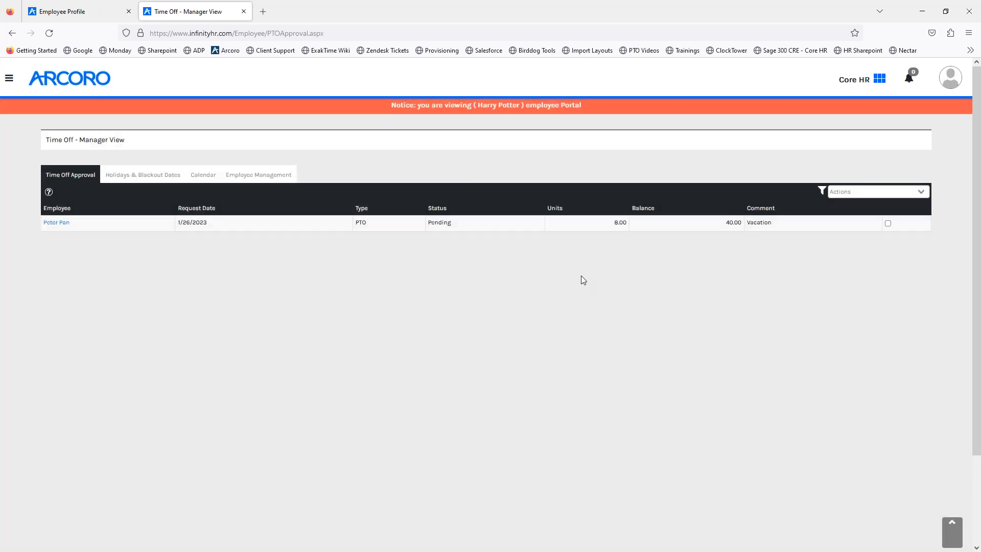
Approve the selected 1/26/2023 PTO request via Approve Selected Records and confirm
{"action": "left_click", "coordinate": [875, 191]}
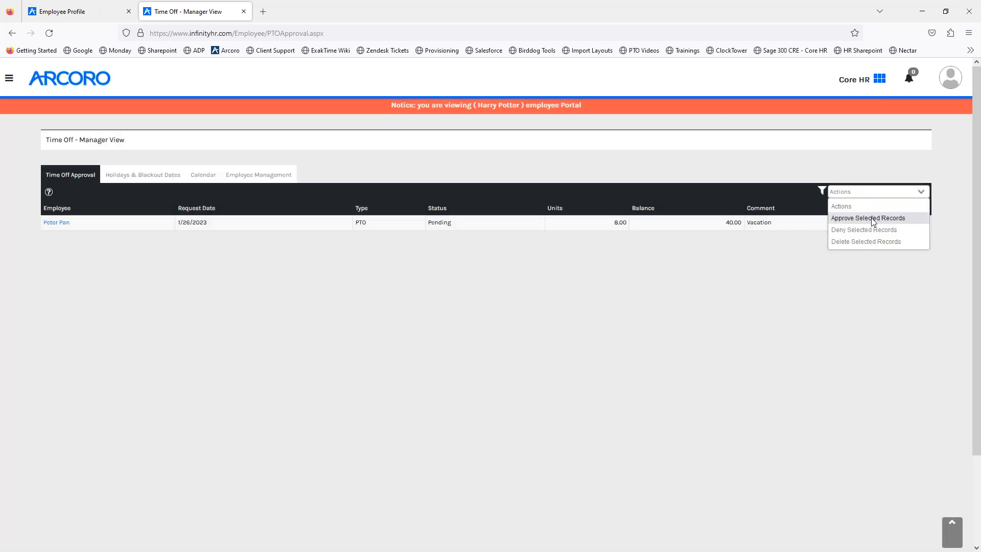
{"action": "left_click", "coordinate": [868, 218]}
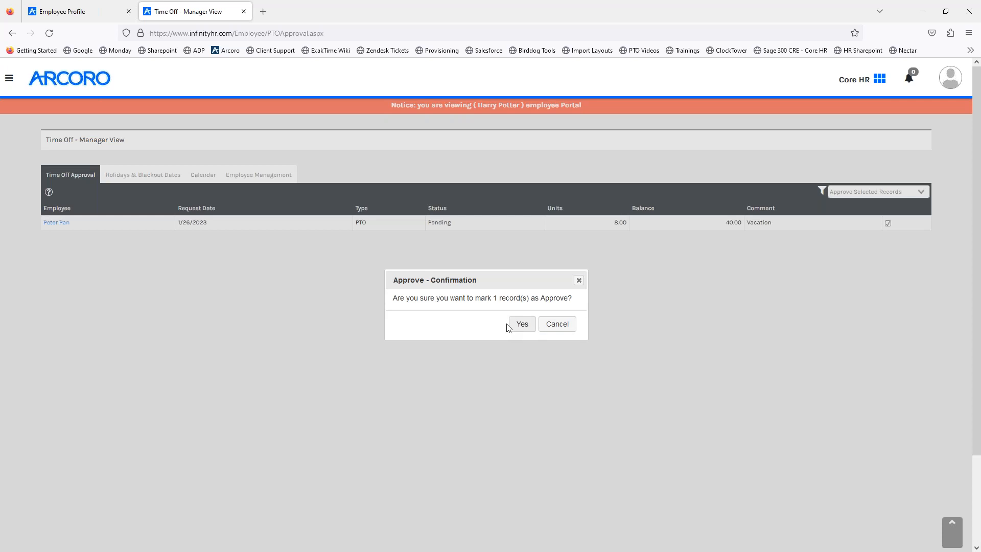
{"action": "left_click", "coordinate": [521, 324]}
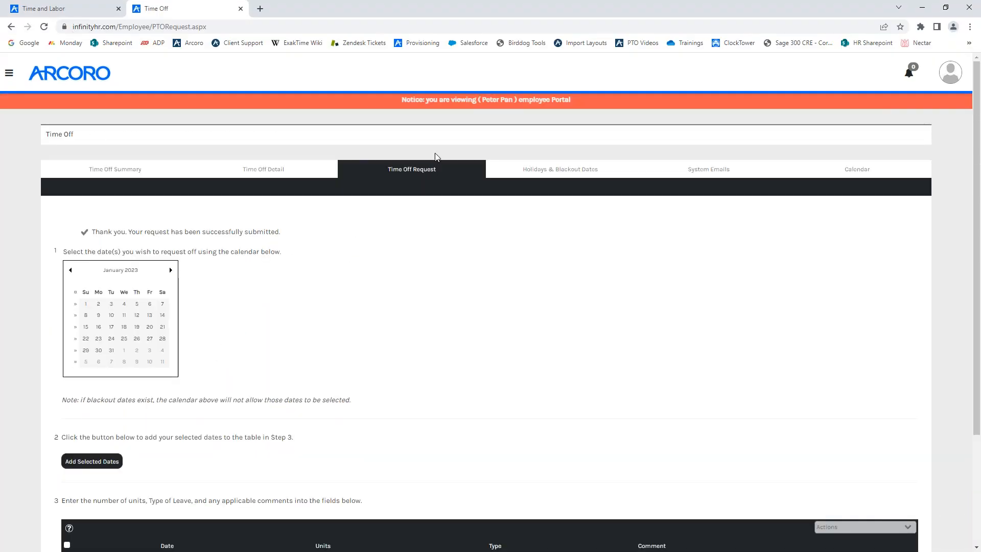
{"action": "mouse_move", "coordinate": [169, 184]}
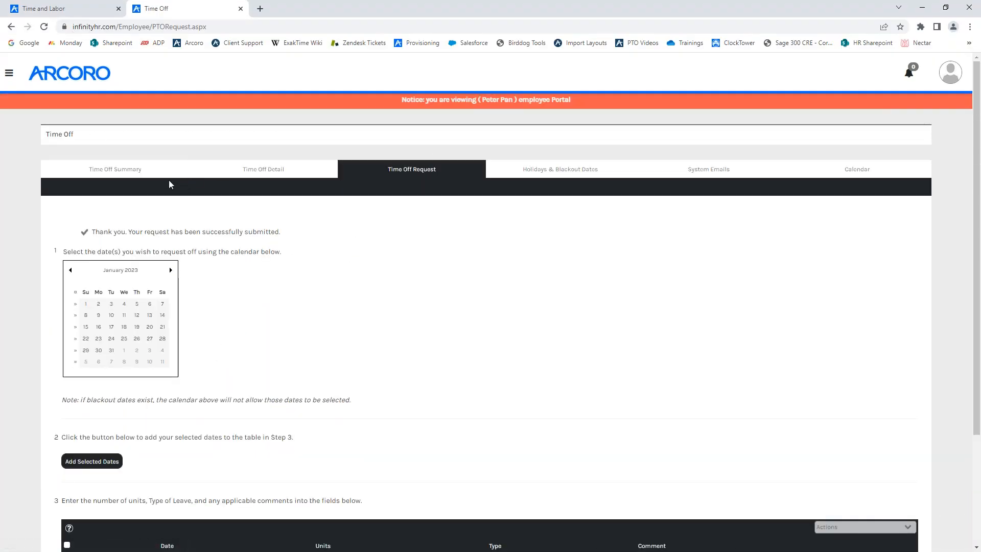
Go to Peter Pan's portal Home page showing January 26 off and 32 balance
{"action": "left_click", "coordinate": [115, 169]}
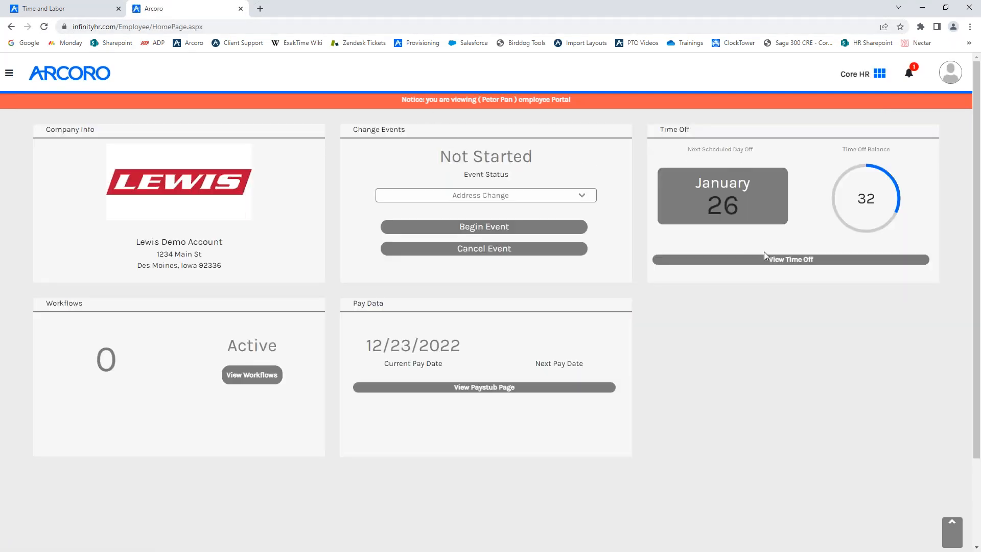
{"action": "mouse_move", "coordinate": [760, 151]}
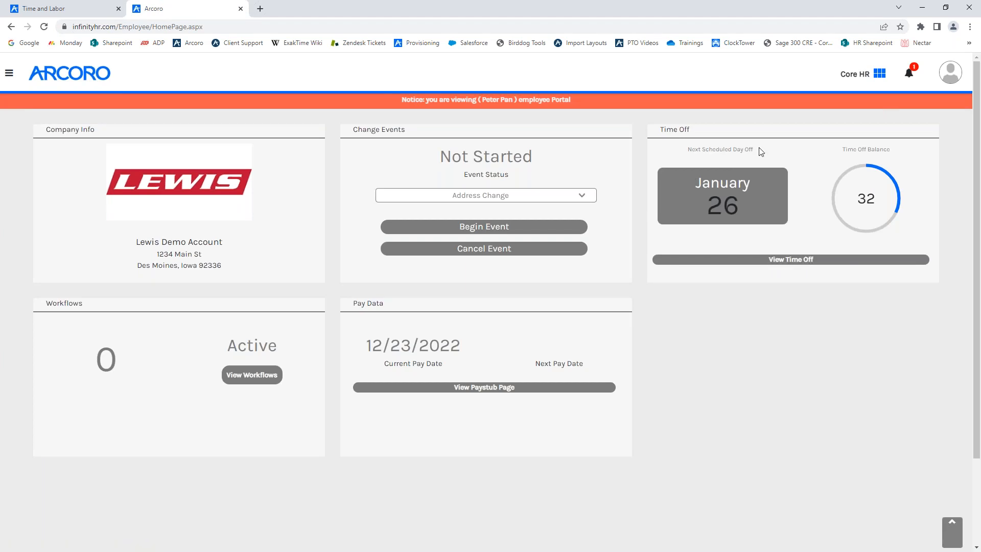
{"action": "mouse_move", "coordinate": [665, 233]}
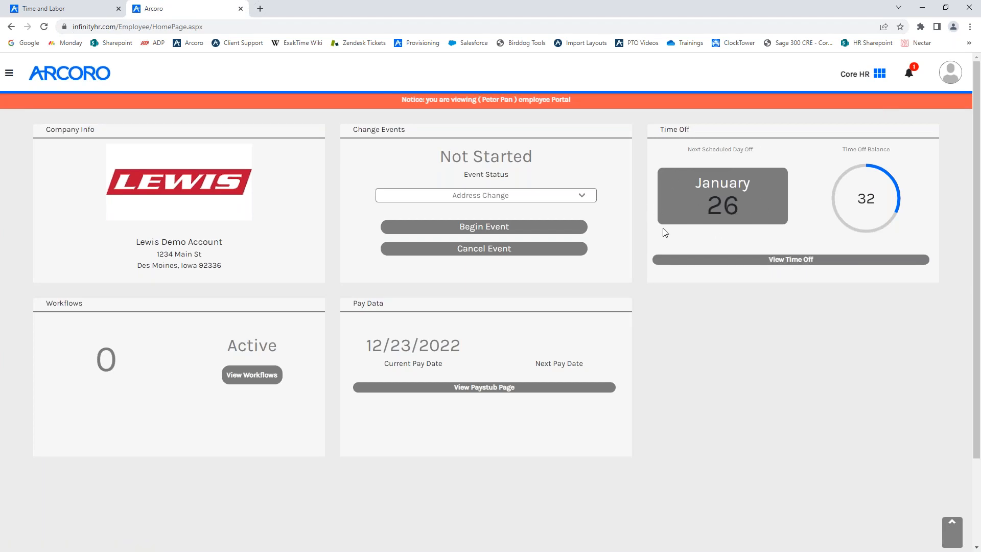
{"action": "mouse_move", "coordinate": [791, 261]}
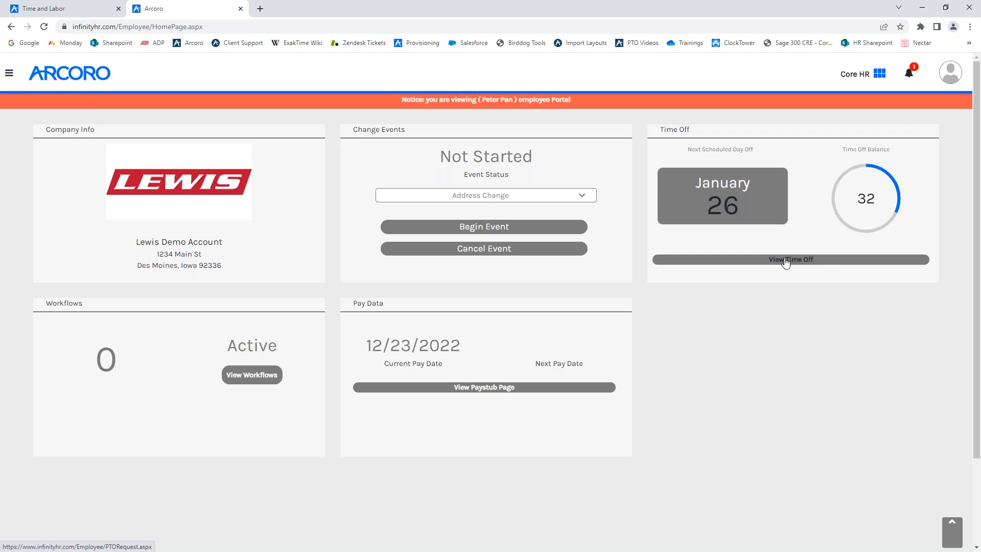
View Peter Pan's Time Off Detail listing 01/26/2023 PTO Granted, -8, balance 32
{"action": "left_click", "coordinate": [790, 260]}
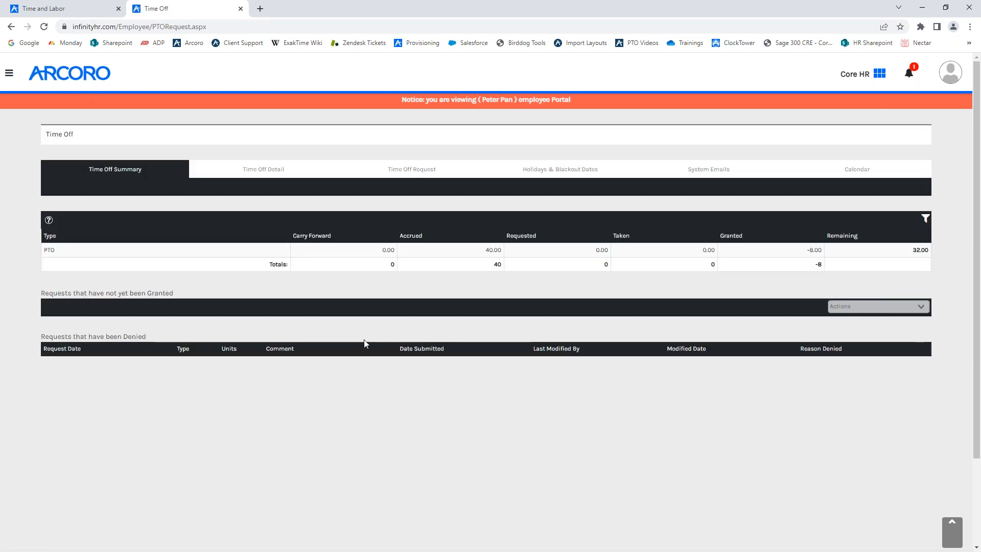
{"action": "left_click", "coordinate": [262, 169]}
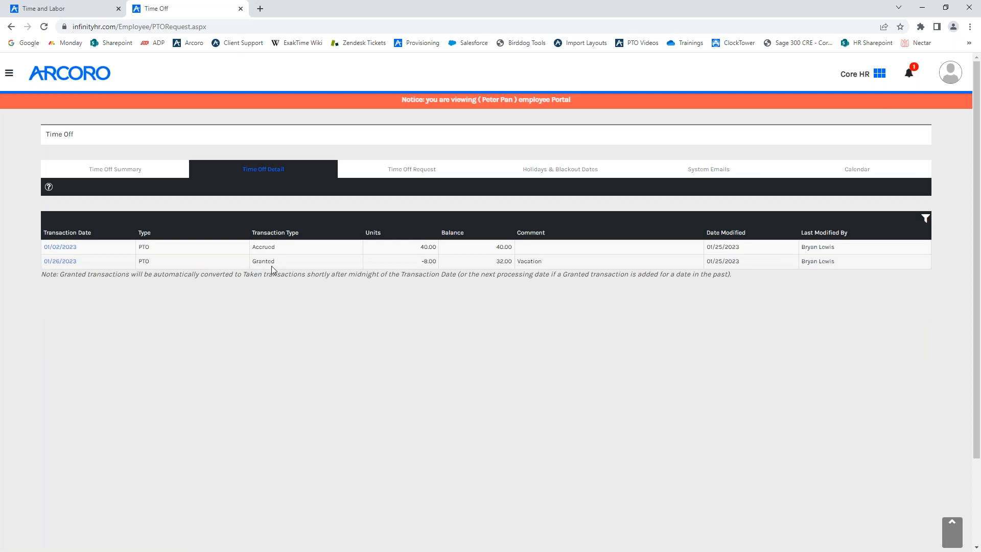
{"action": "mouse_move", "coordinate": [721, 273]}
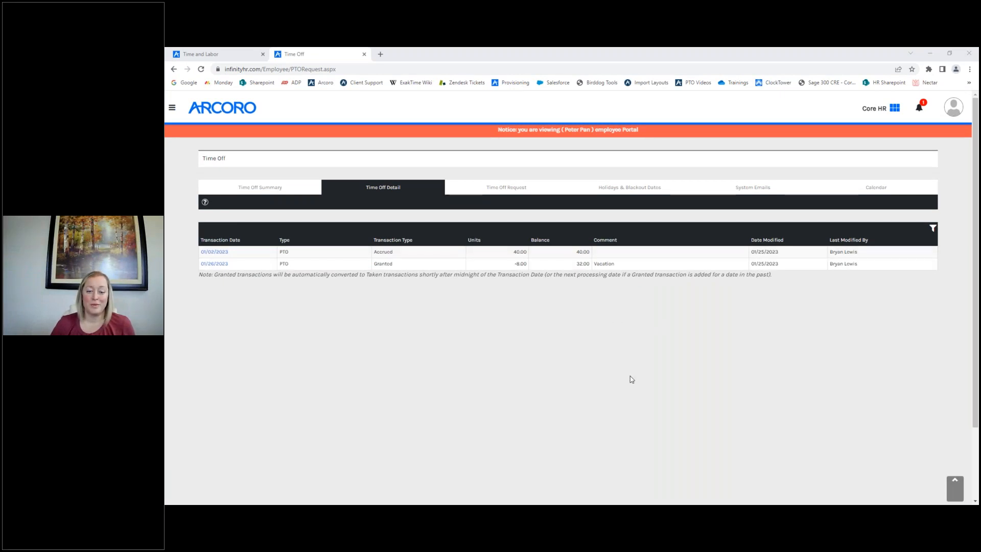
{"action": "mouse_move", "coordinate": [263, 429]}
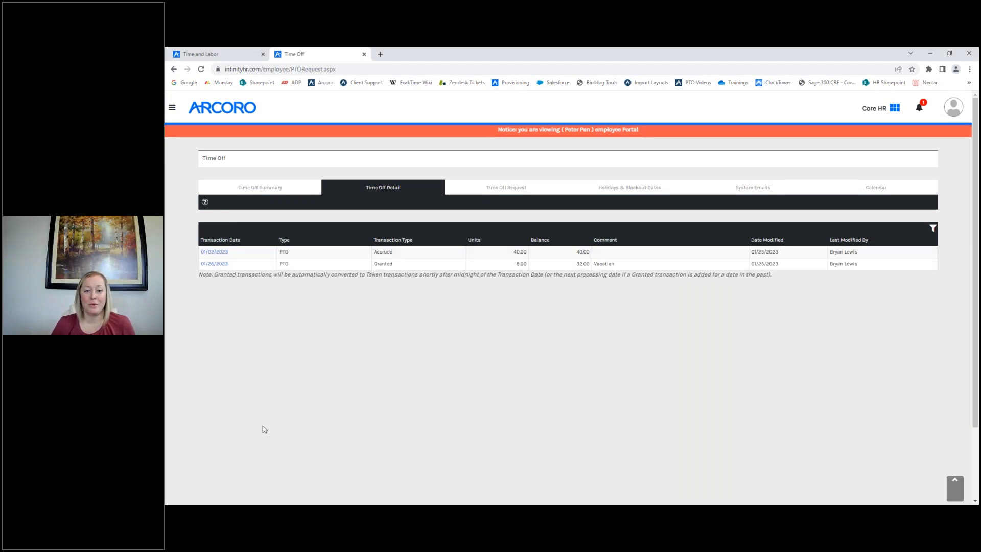